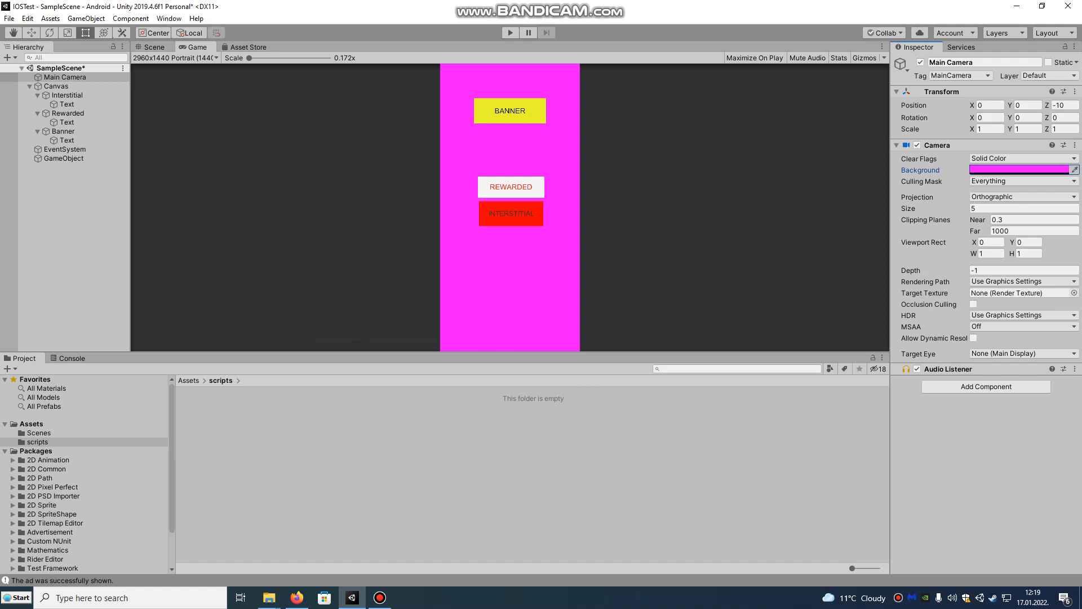
Show the ADS service settings, with monetization and the built-in Ads extension enabled
left_click(961, 47)
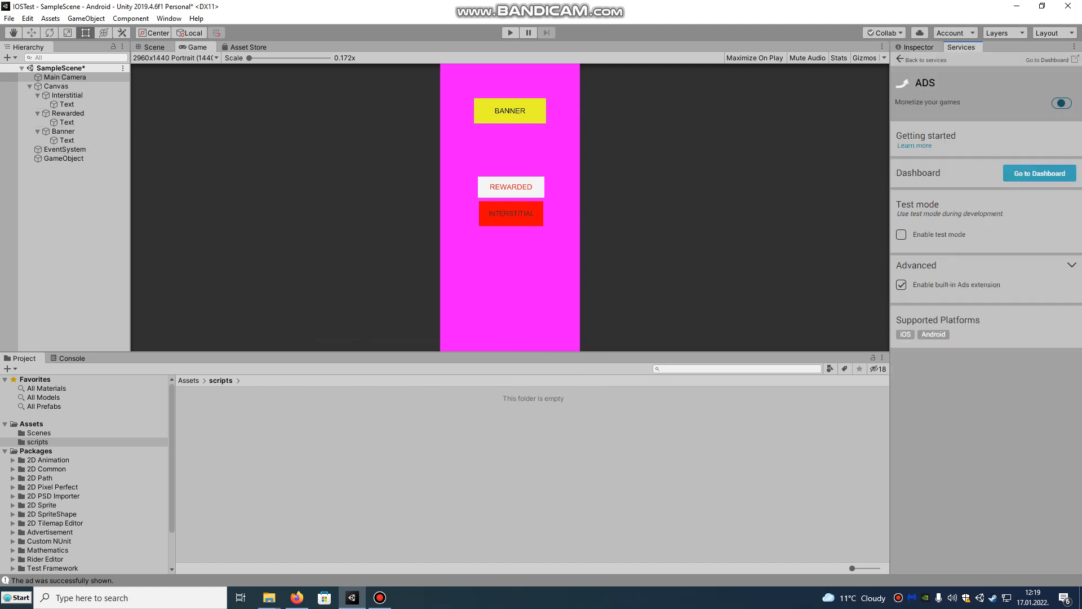
left_click(1061, 102)
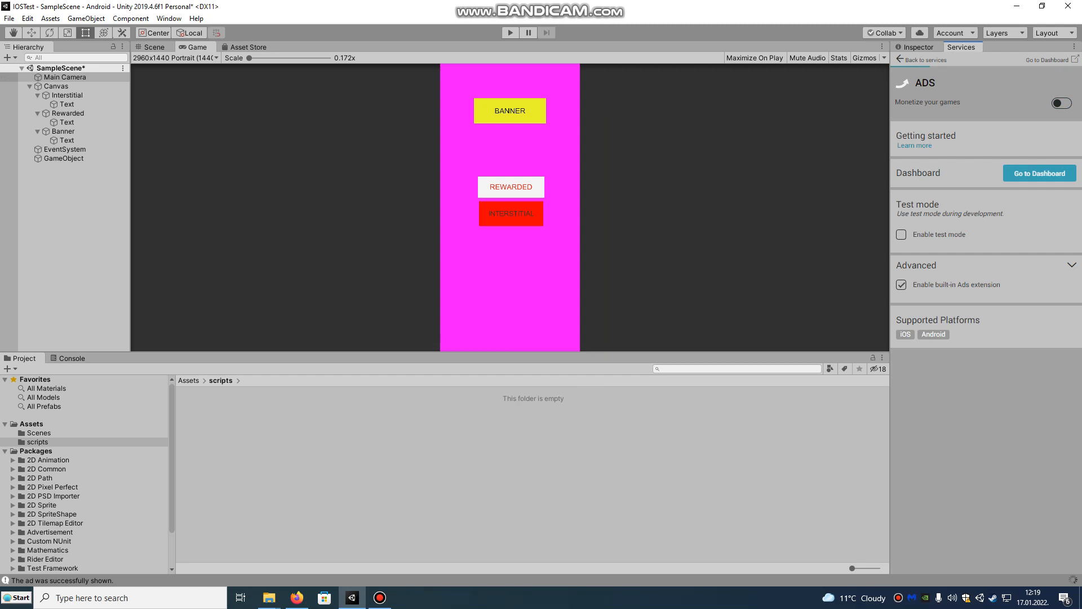
left_click(901, 284)
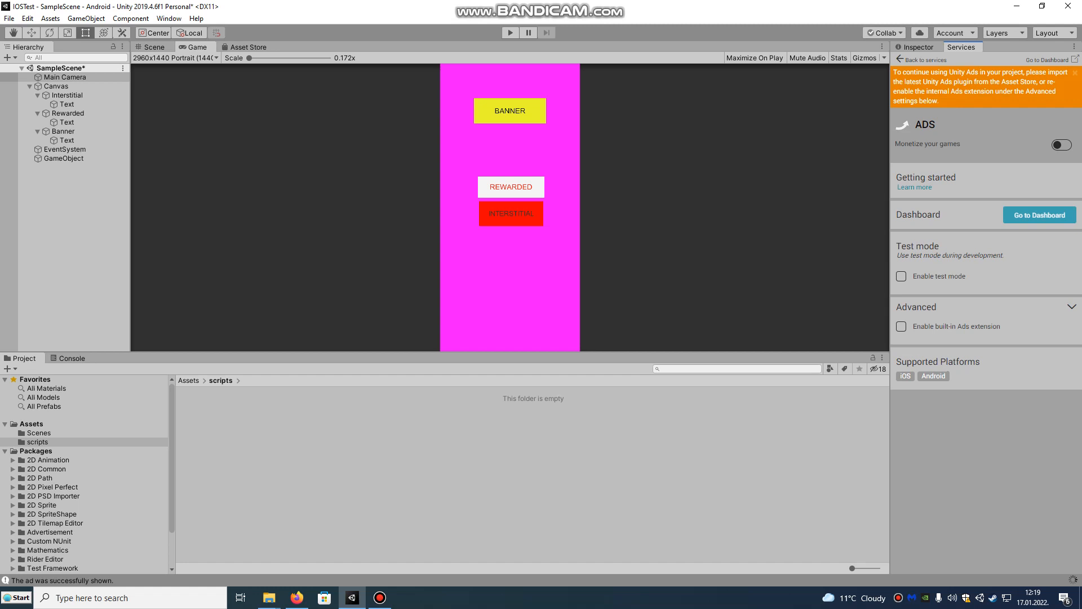
left_click(1061, 144)
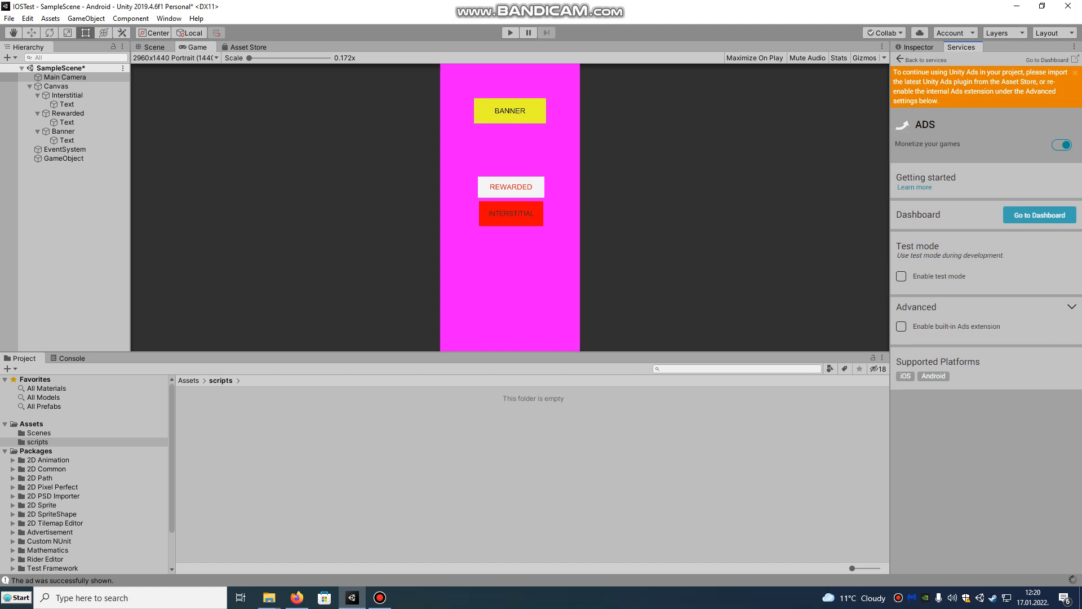
mouse_move(916, 307)
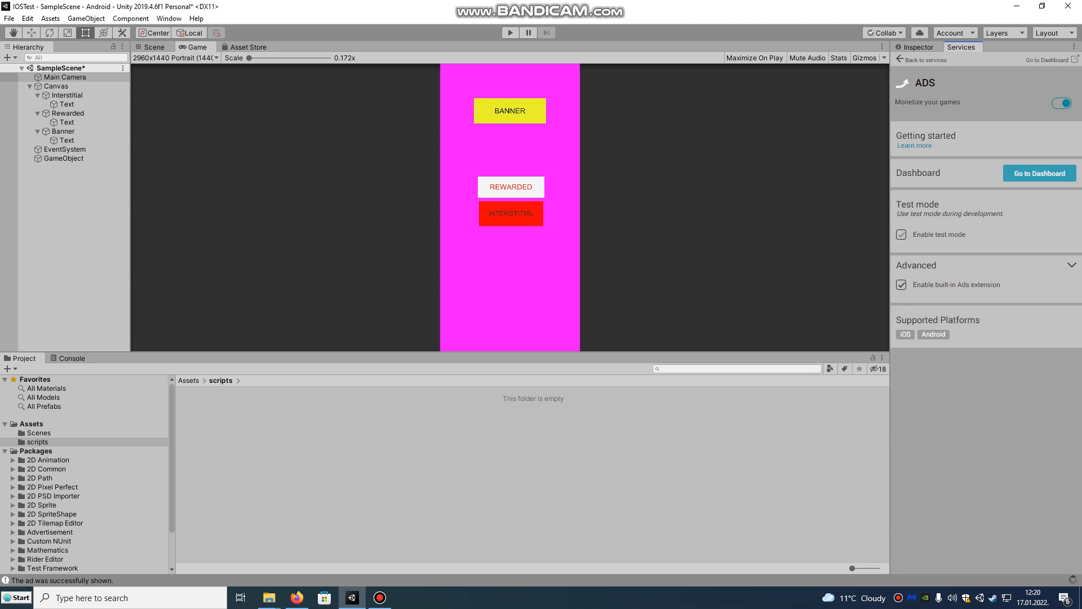
left_click(902, 234)
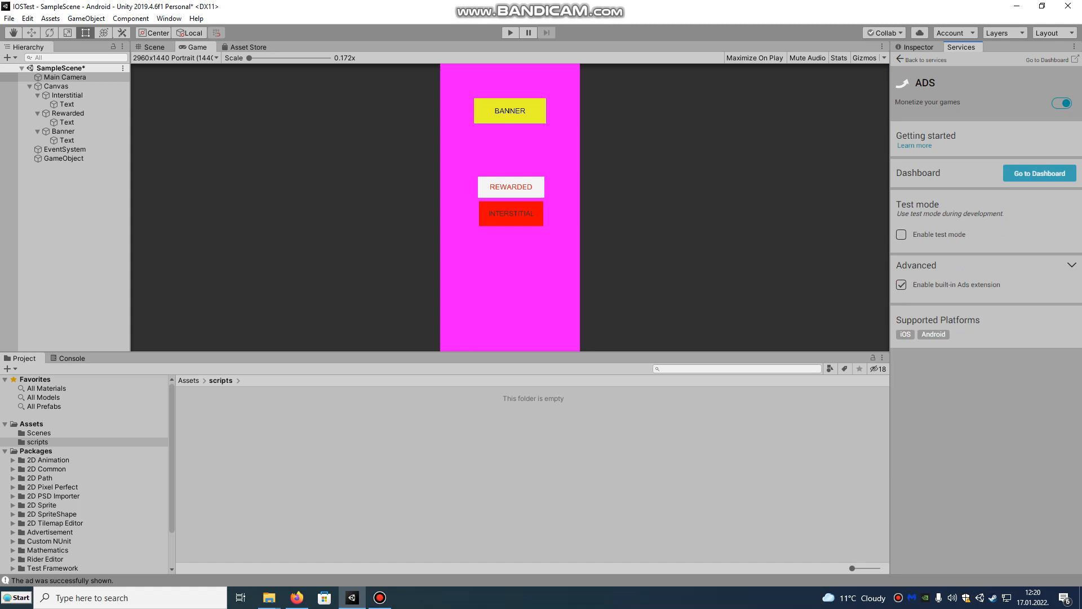
left_click(168, 18)
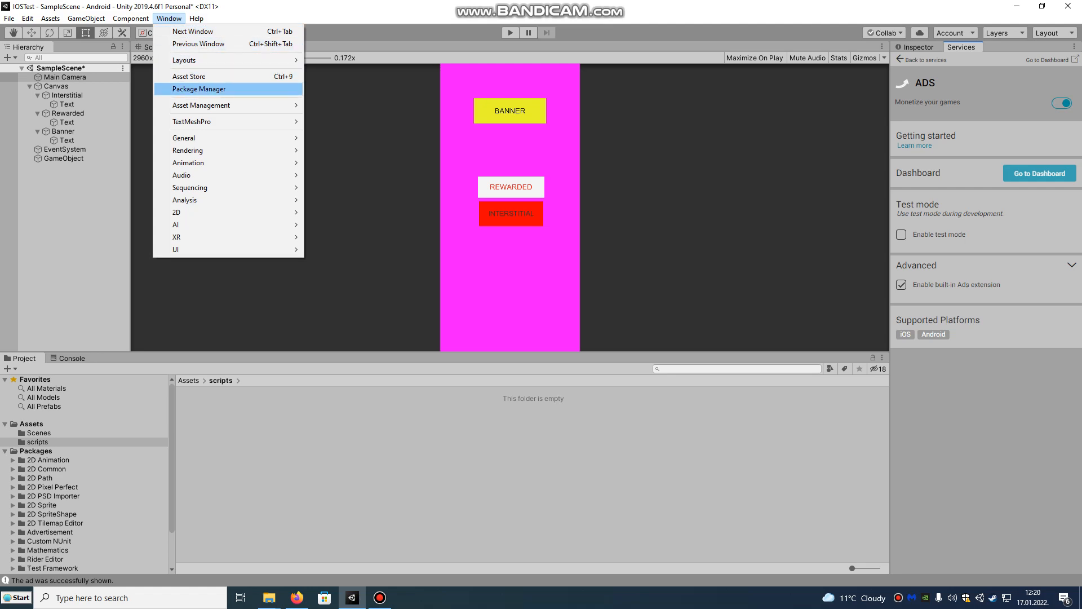
Browse the Advertisement package and its Runtime folder, then reselect Main Camera
left_click(200, 88)
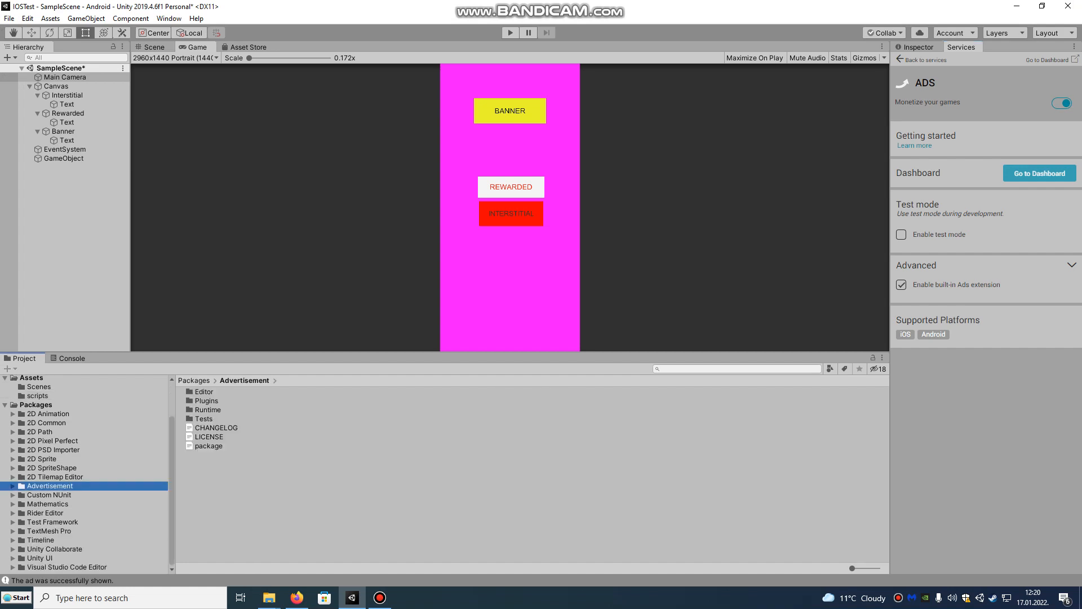
left_click(5, 485)
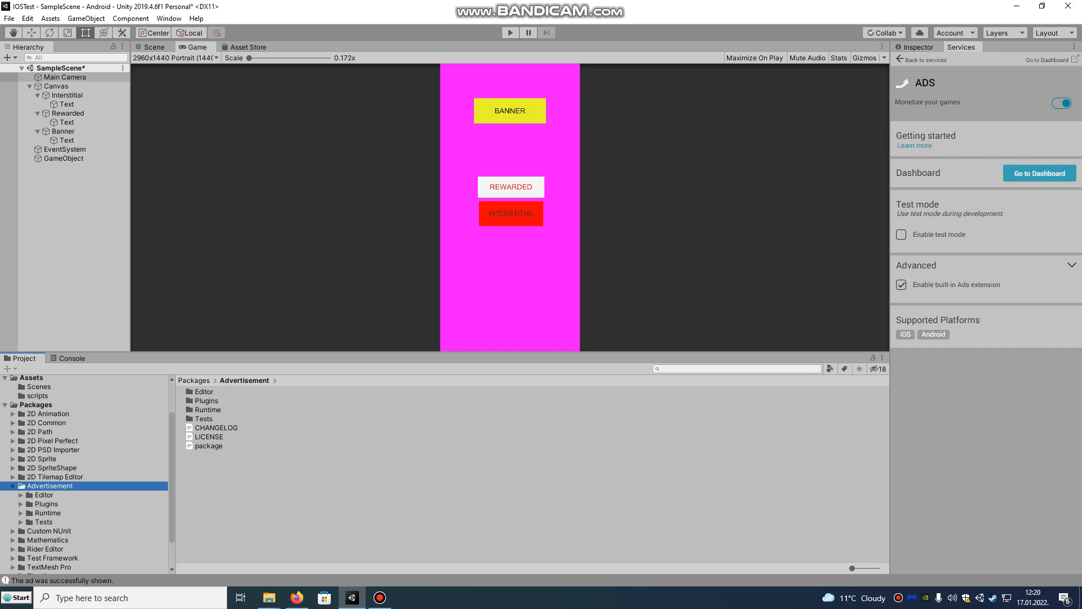
left_click(48, 512)
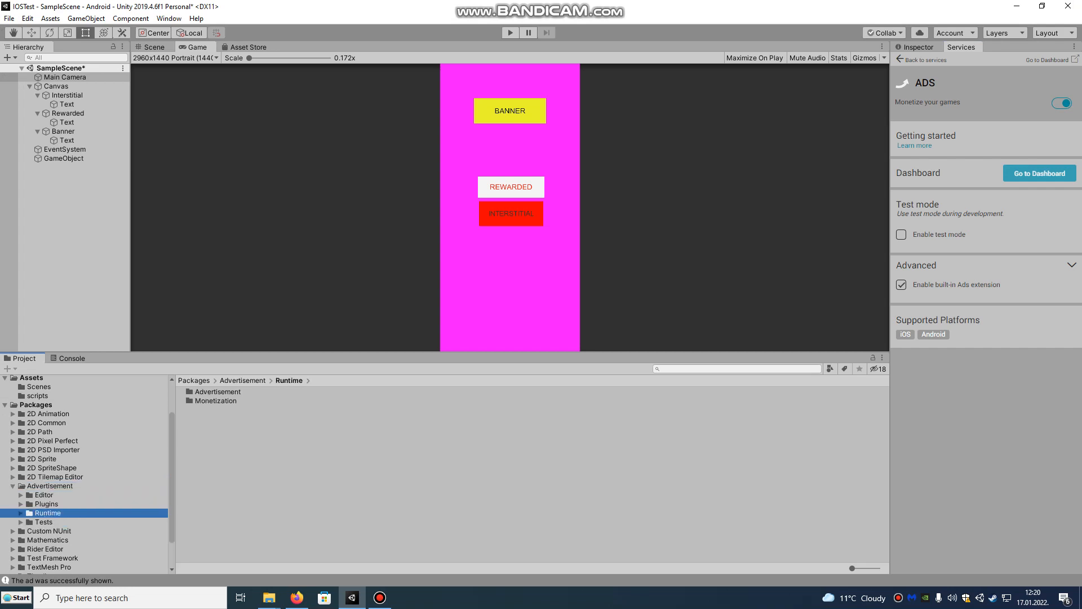
left_click(49, 486)
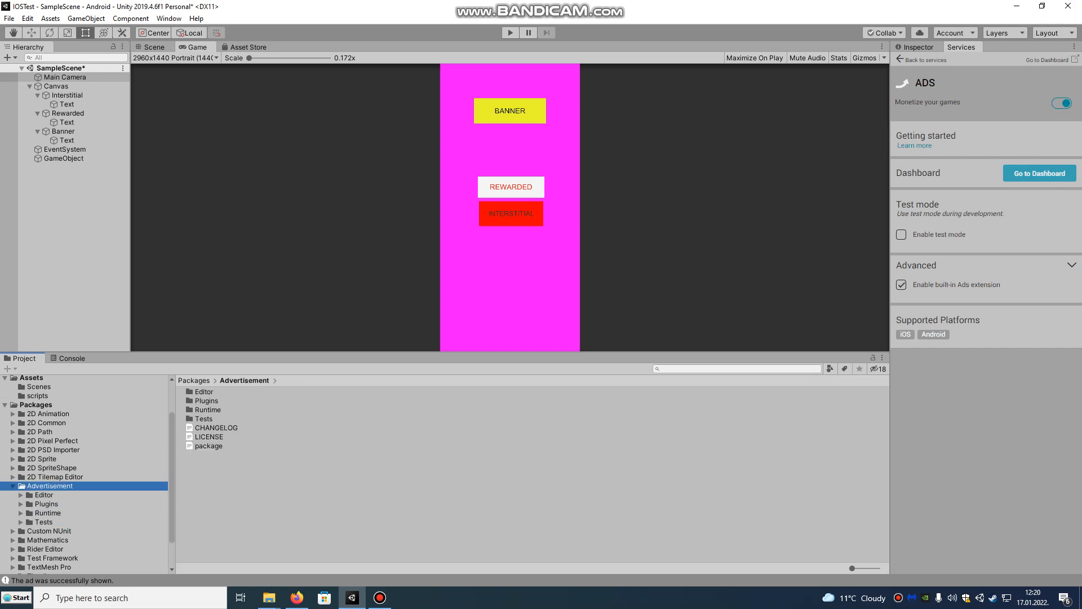
left_click(7, 485)
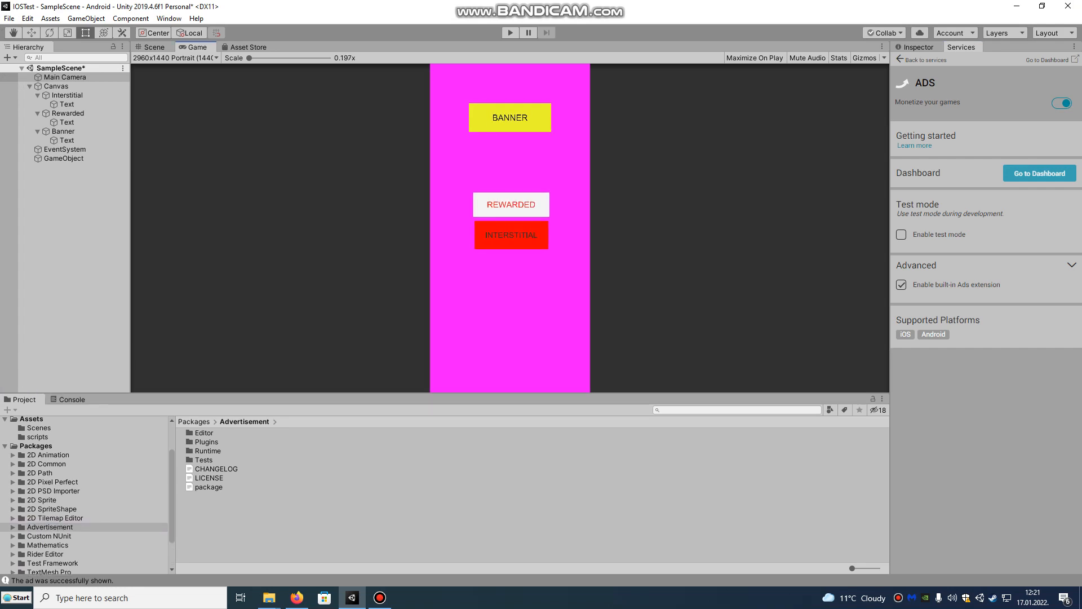
left_click(65, 77)
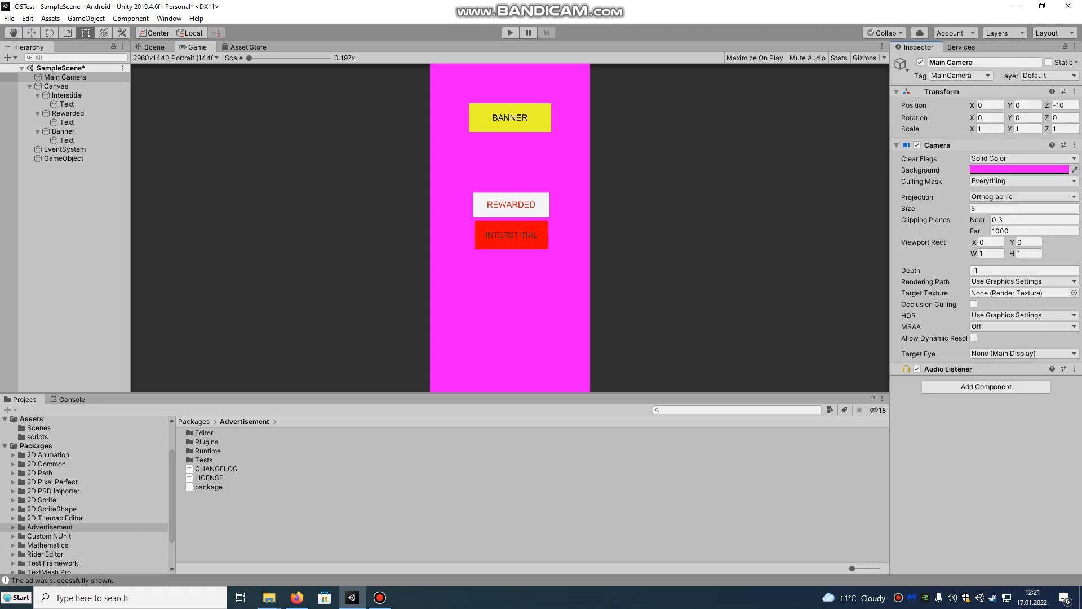
left_click(960, 47)
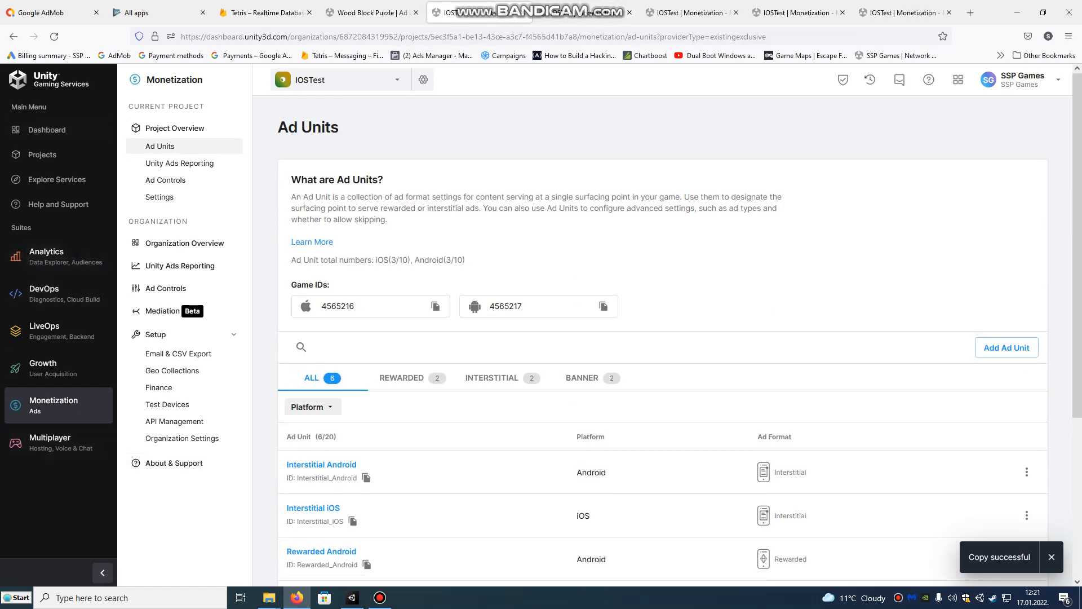
mouse_move(338, 79)
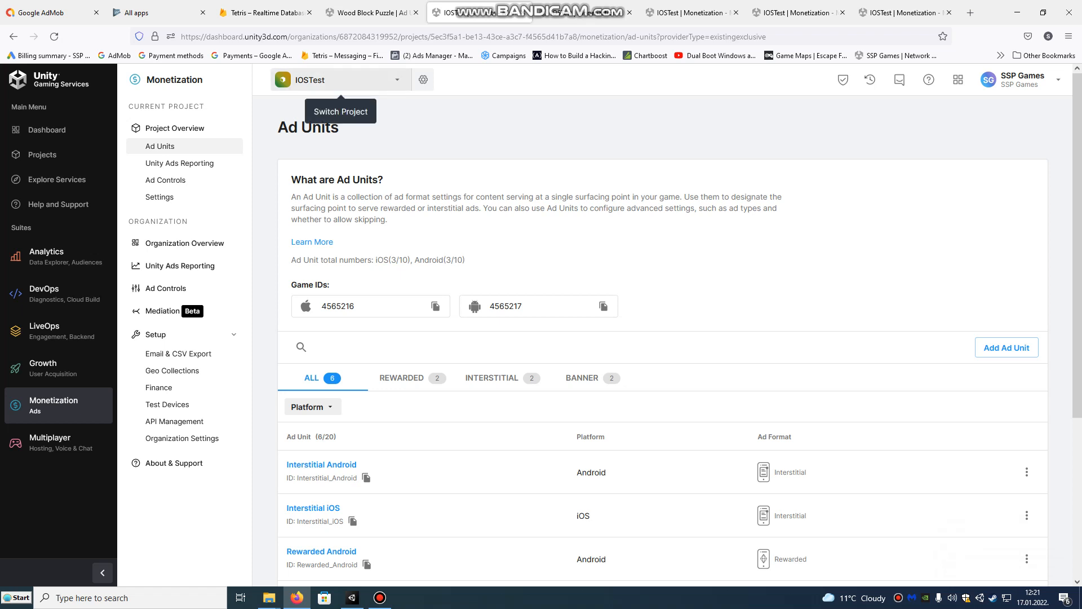
Scroll through IOSTest's six ad units on the dashboard, then go back to Unity
scroll("down", 3)
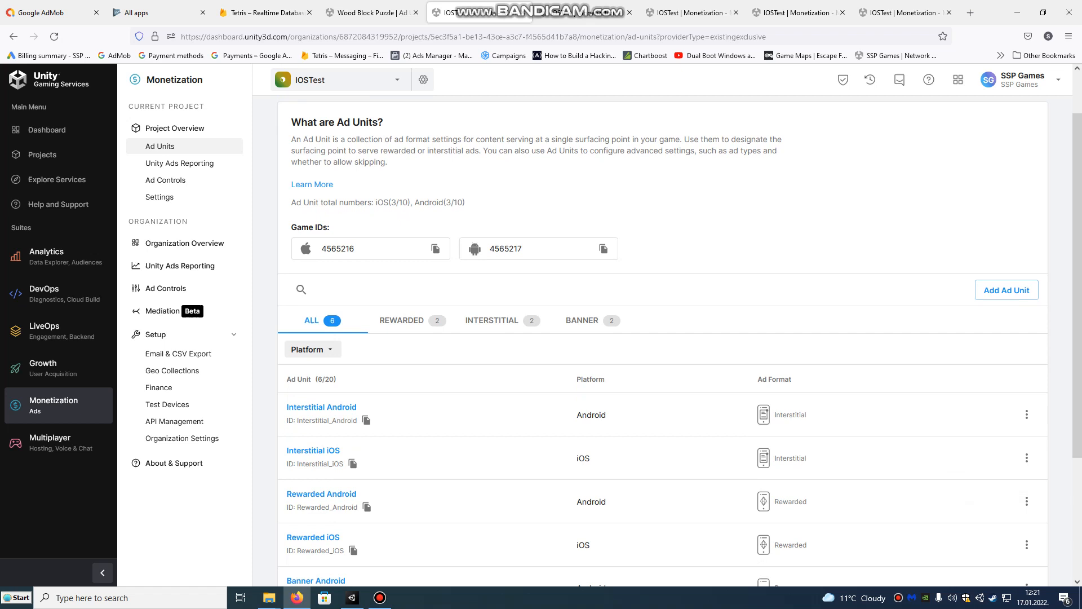
scroll("down", 3)
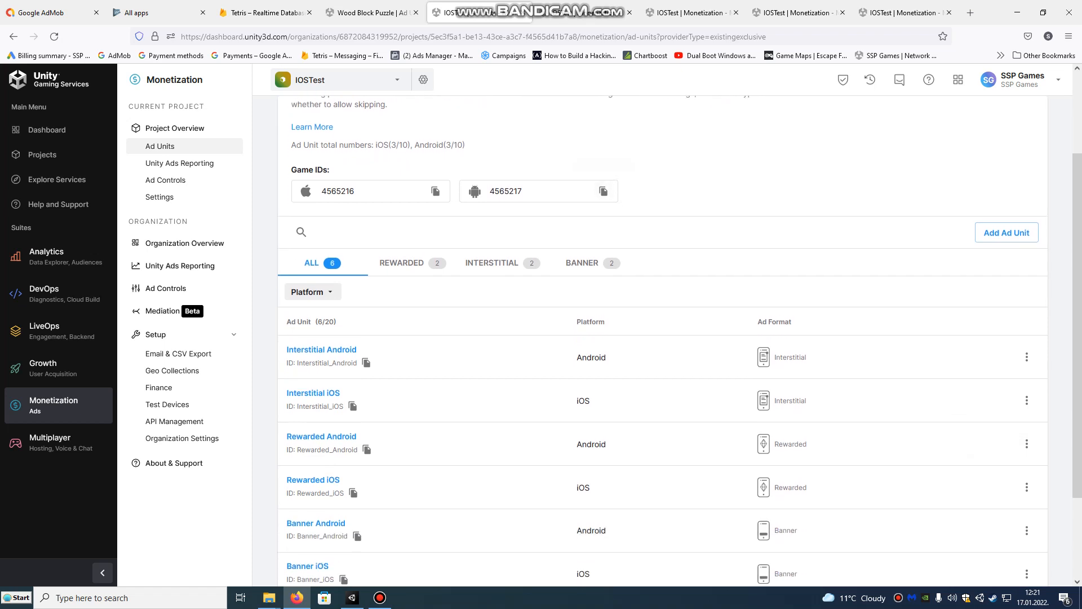
scroll("down", 3)
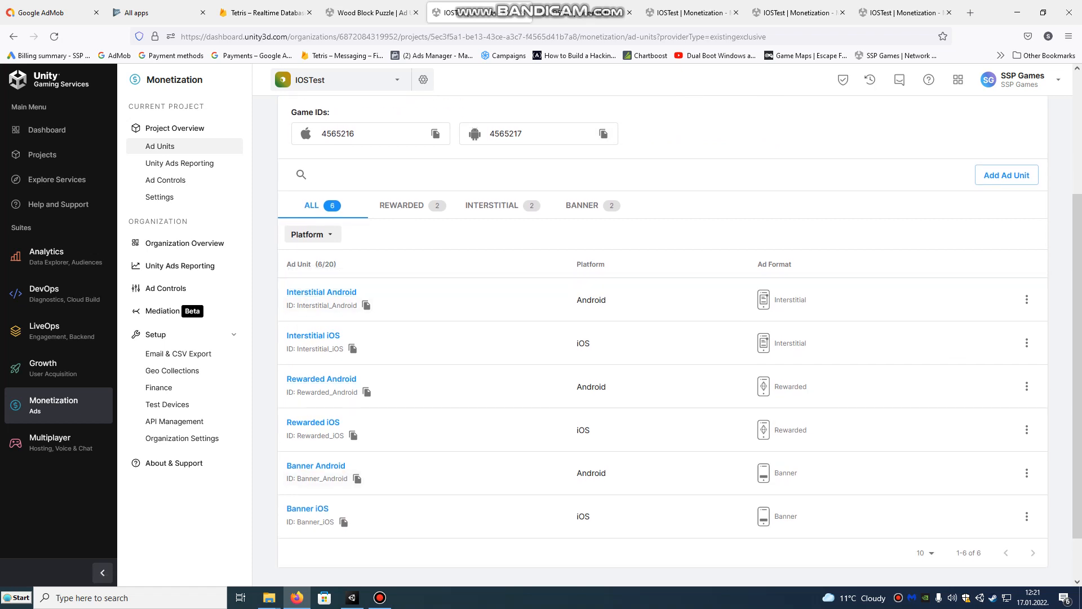
mouse_move(351, 598)
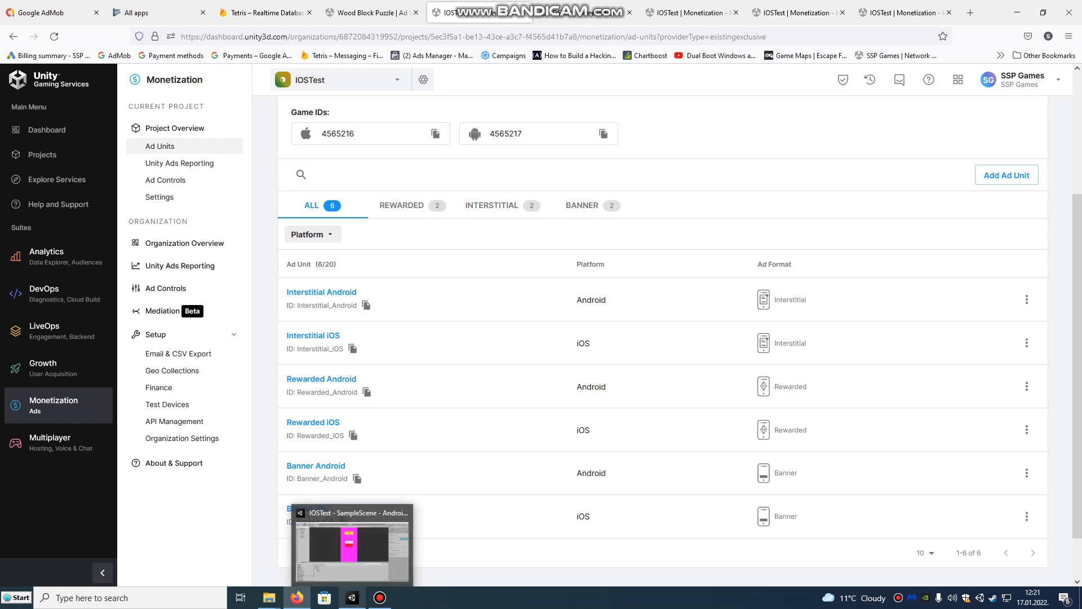
left_click(351, 545)
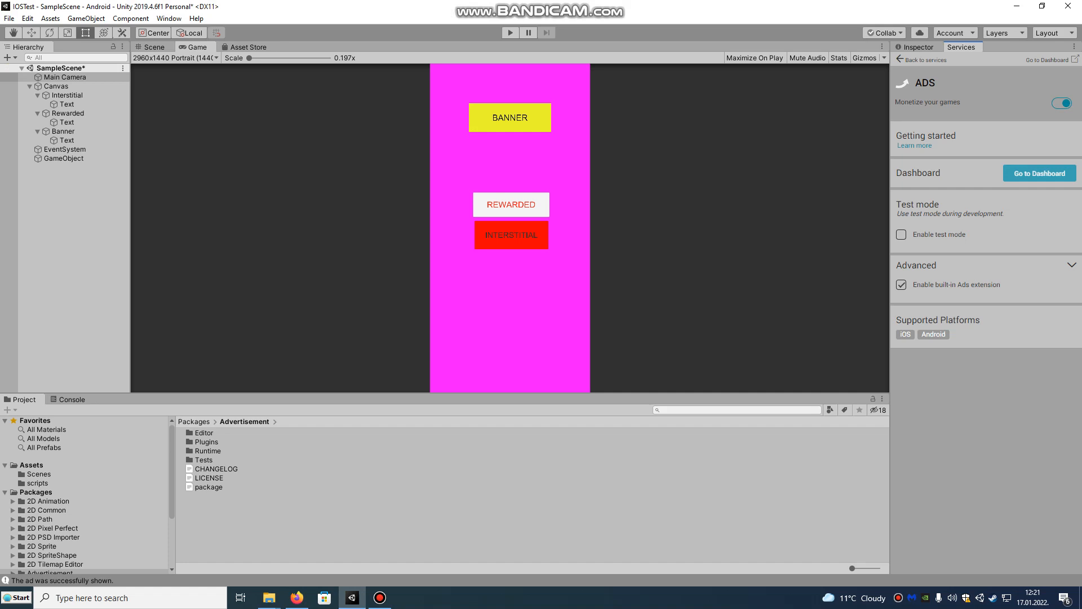
Restore BannerAdScript.cs and UnityAdsExample.cs with their .meta files from the Recycle Bin
left_click(37, 483)
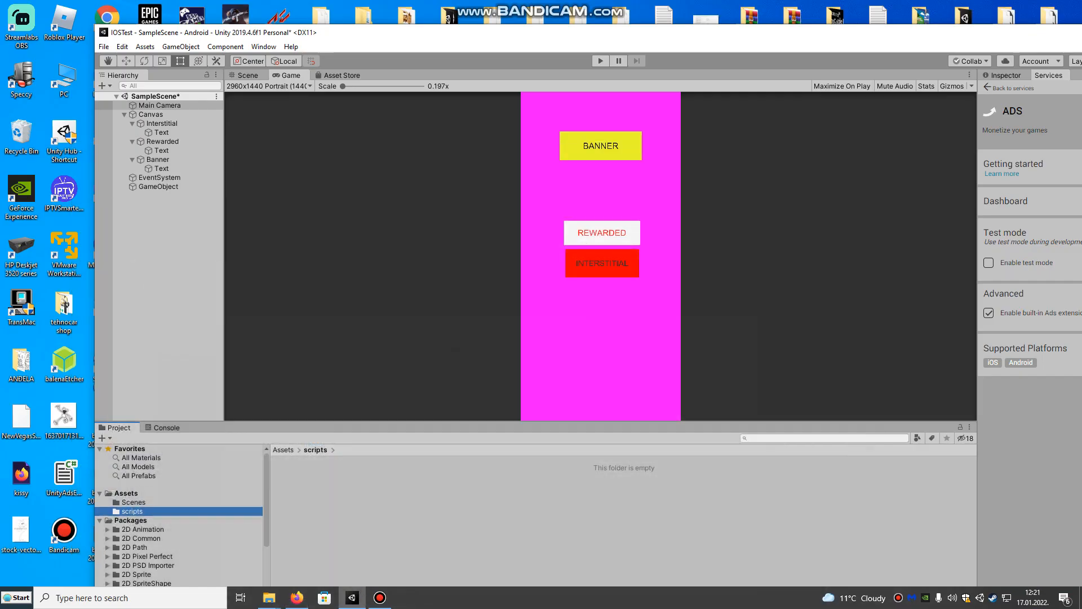
double_click(20, 136)
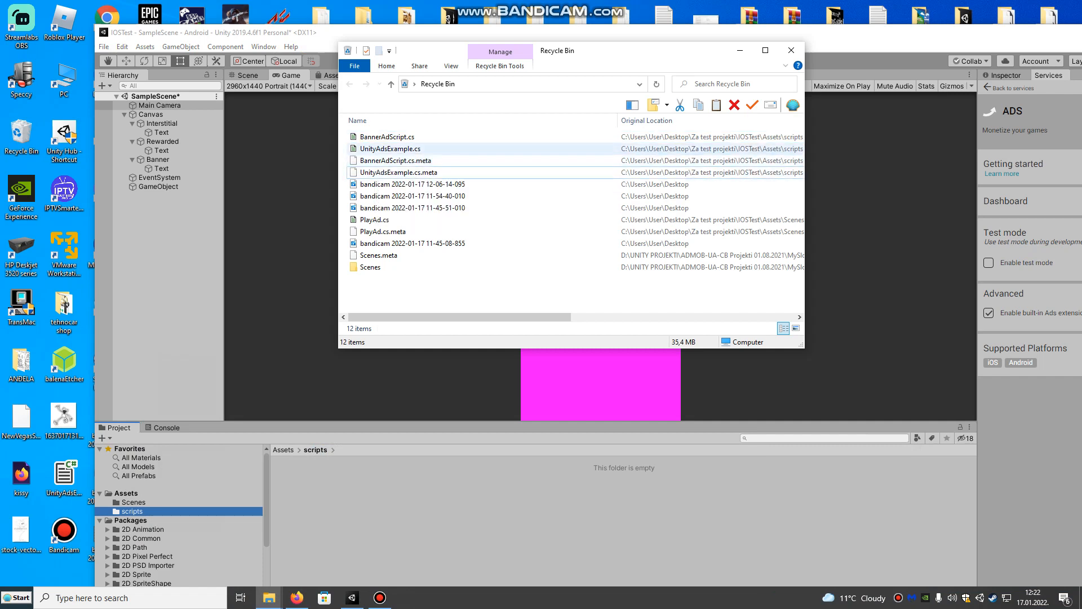
left_click(396, 160)
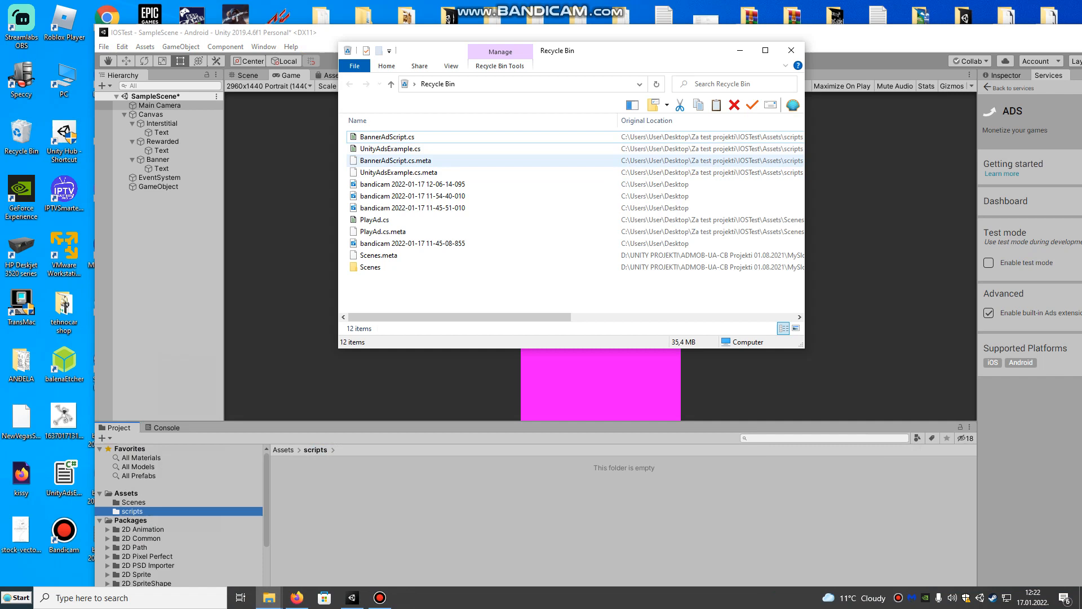
left_click(387, 136)
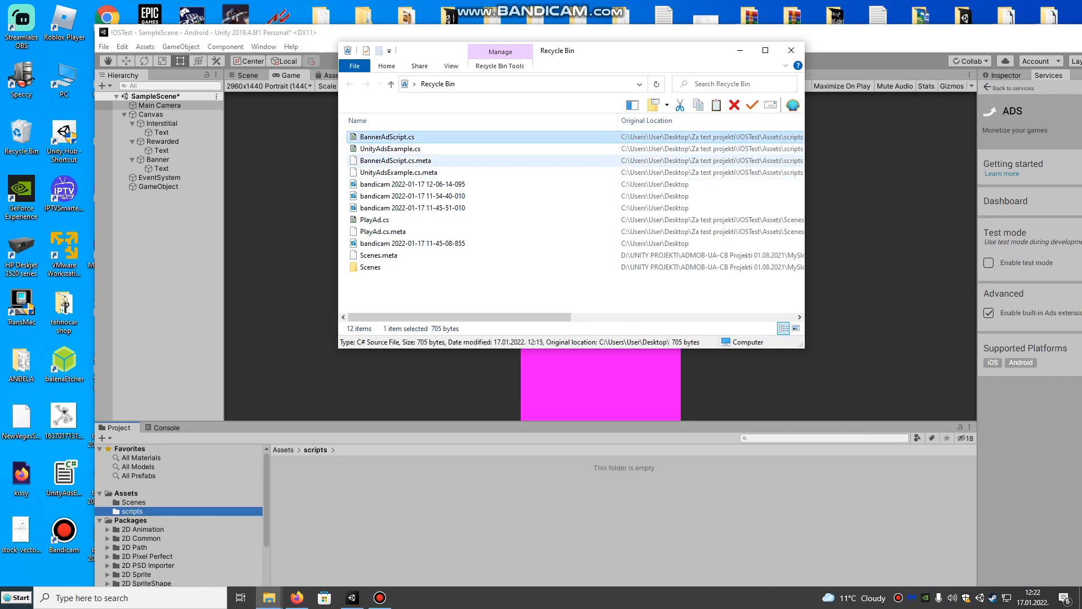
left_click(398, 172)
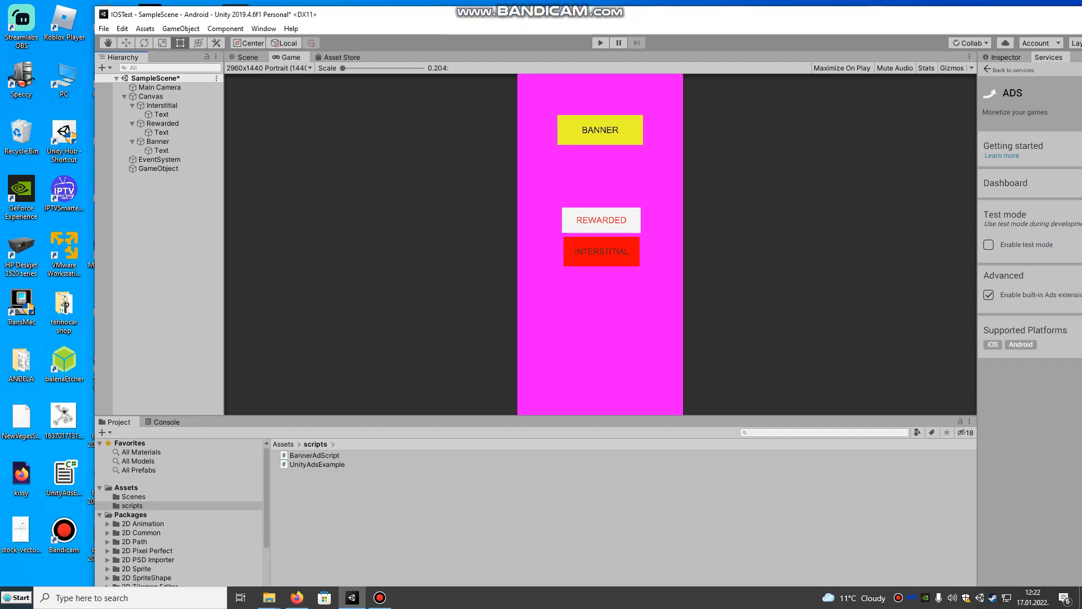
Set the Rewarded button's On Click function to UnityAdsExample > ShowRewardedAd ()
left_click(1064, 14)
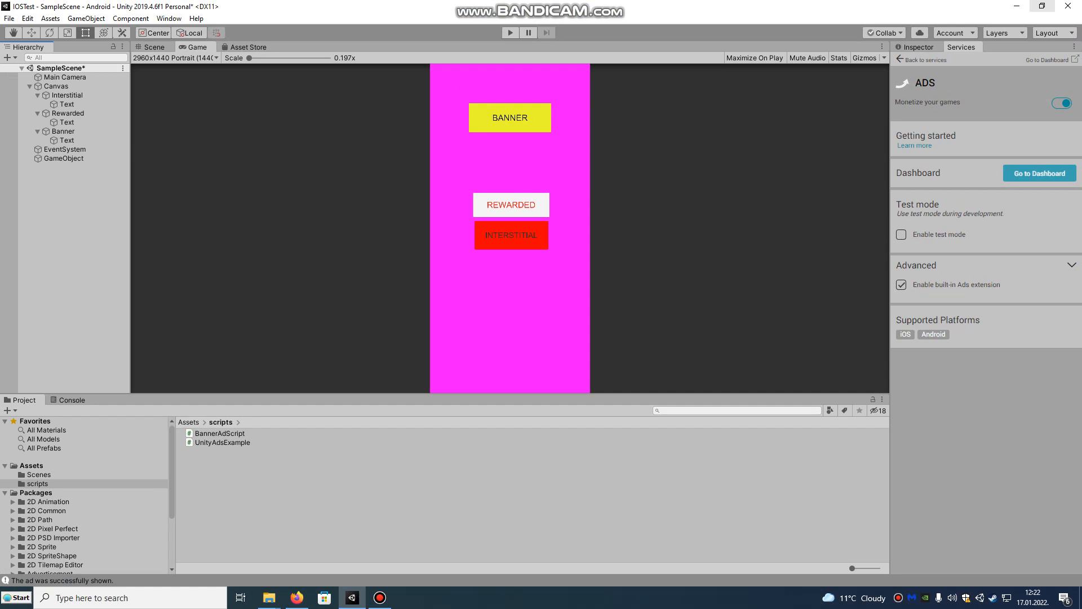
left_click(66, 112)
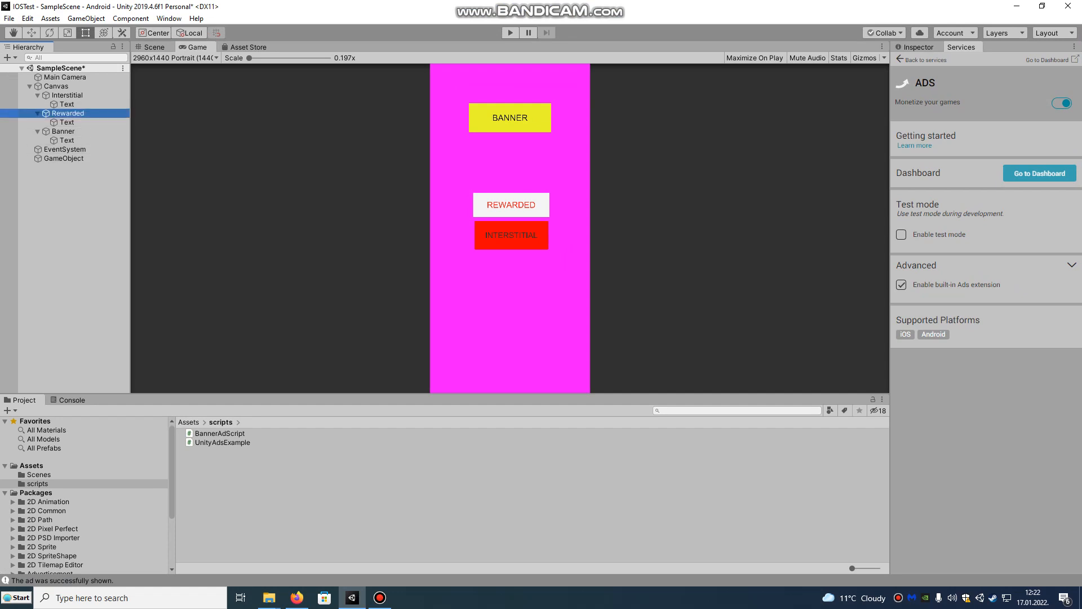
left_click(154, 46)
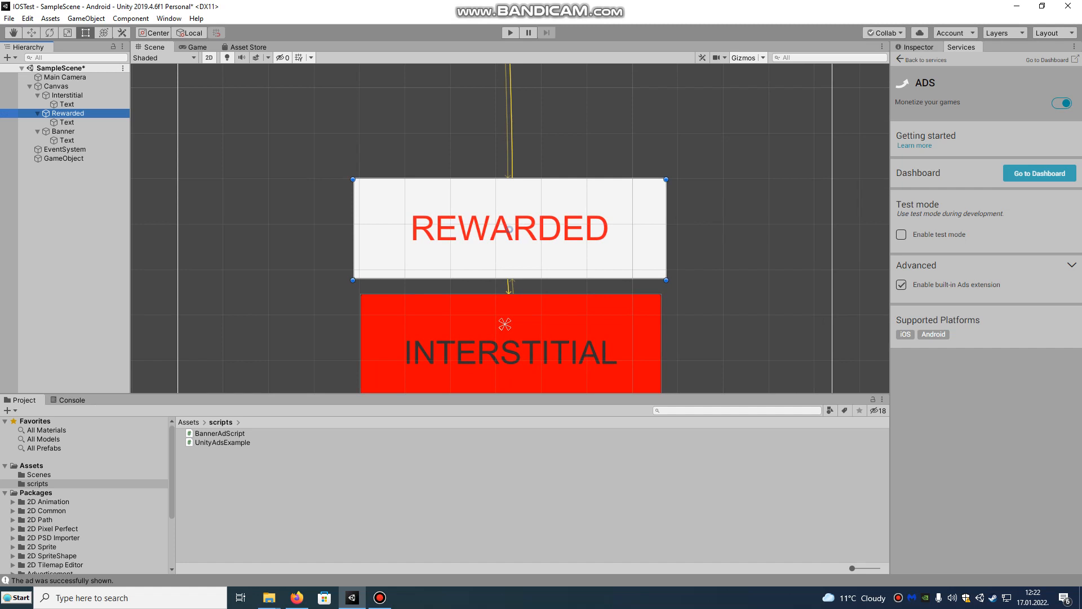
left_click(68, 112)
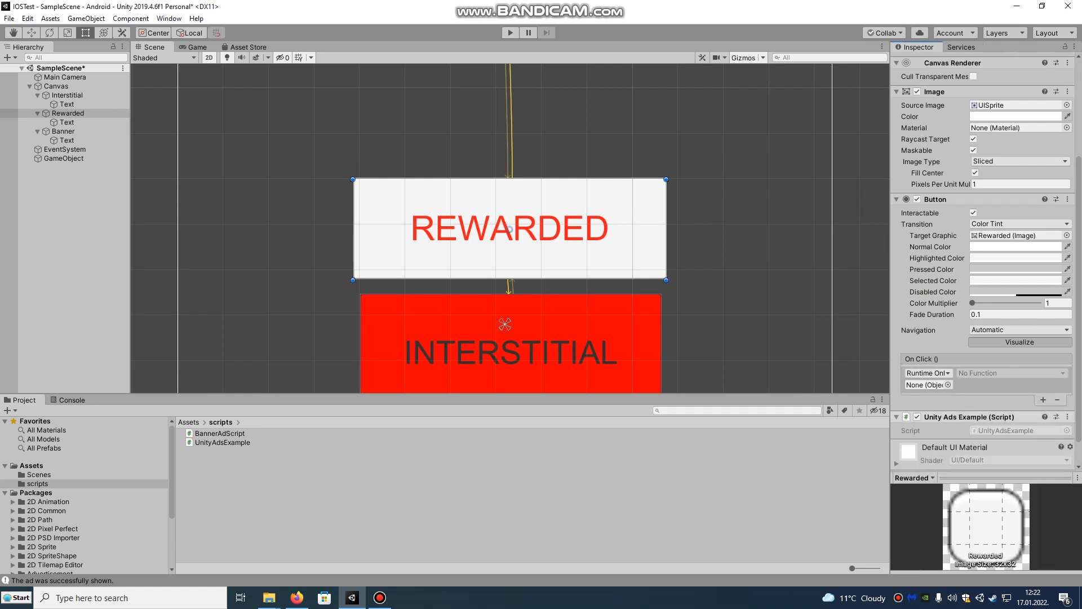
left_click(928, 384)
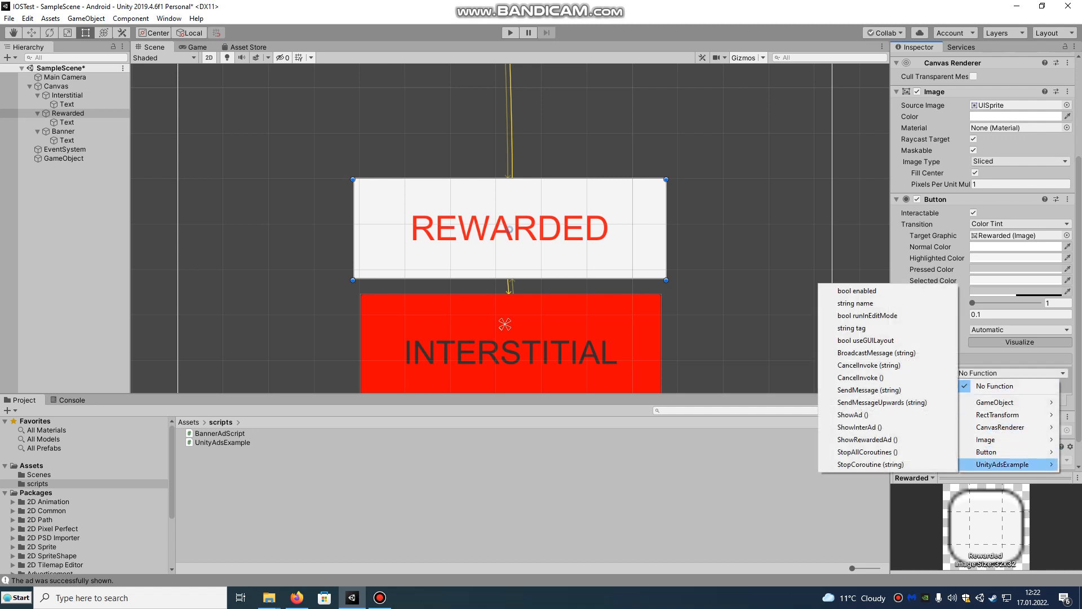
mouse_move(867, 439)
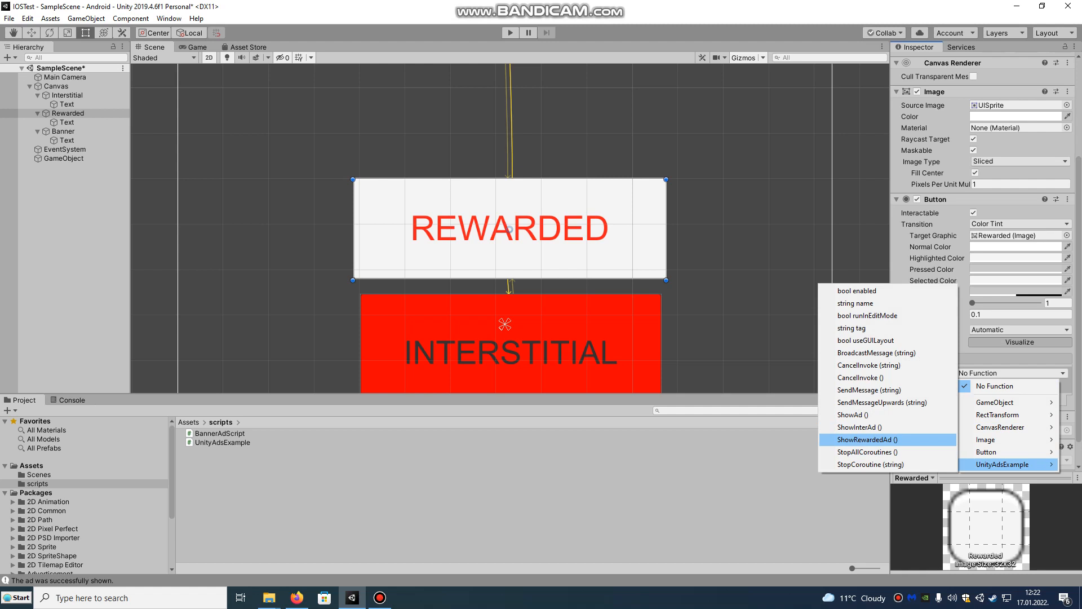
left_click(865, 439)
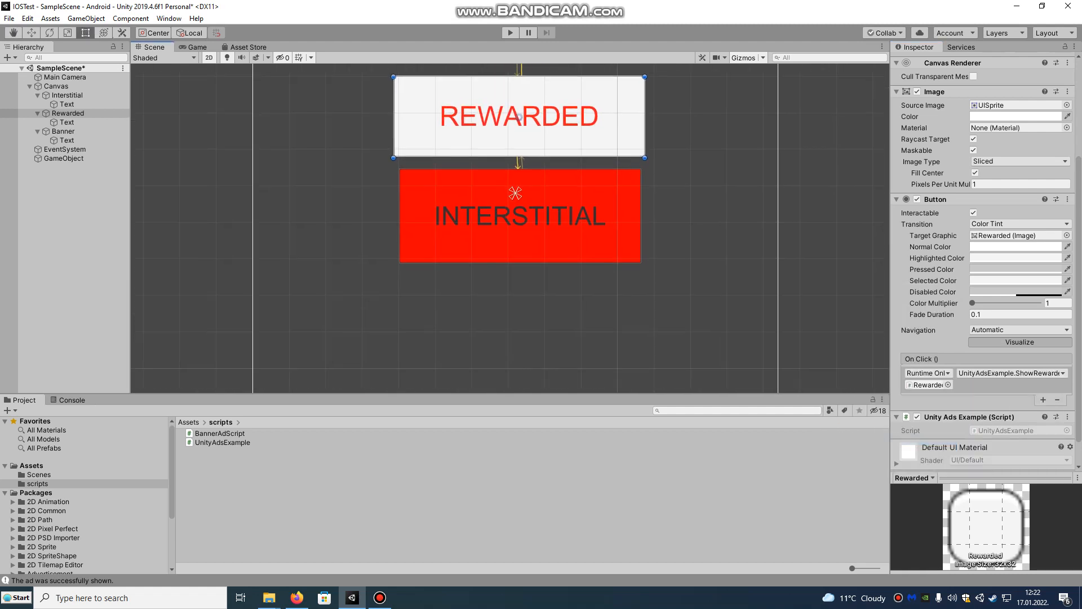
left_click(67, 95)
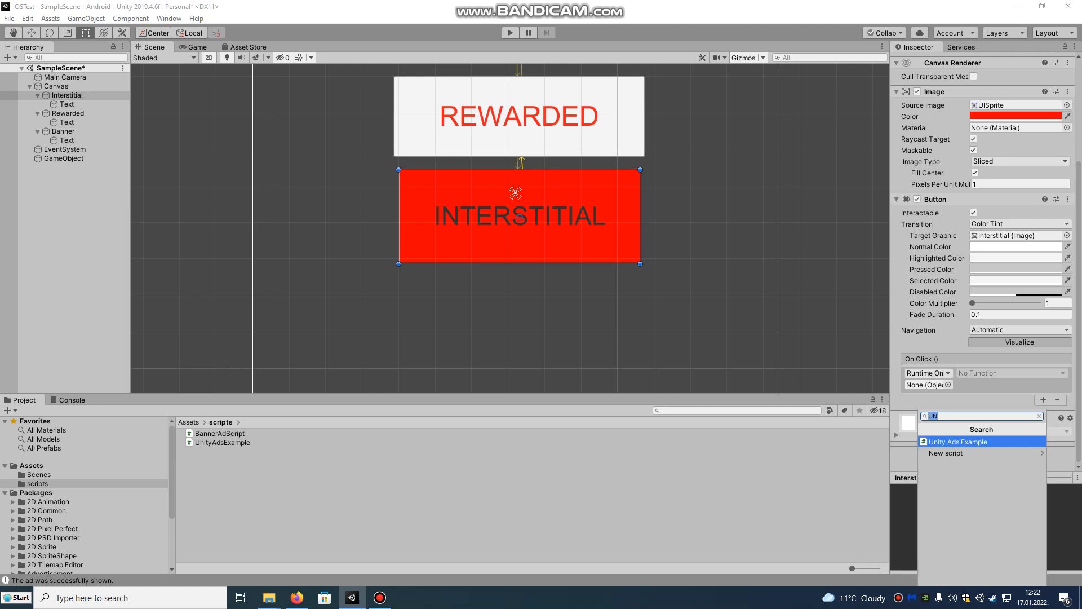
Add Unity Ads Example to Interstitial and set its On Click to ShowInterAd ()
left_click(956, 441)
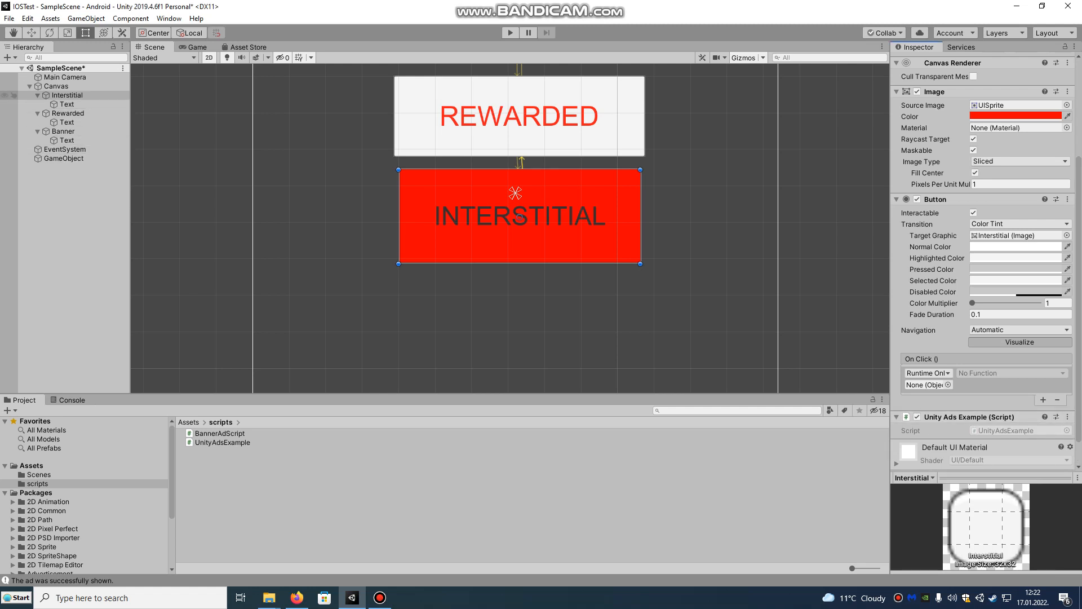
left_click(925, 384)
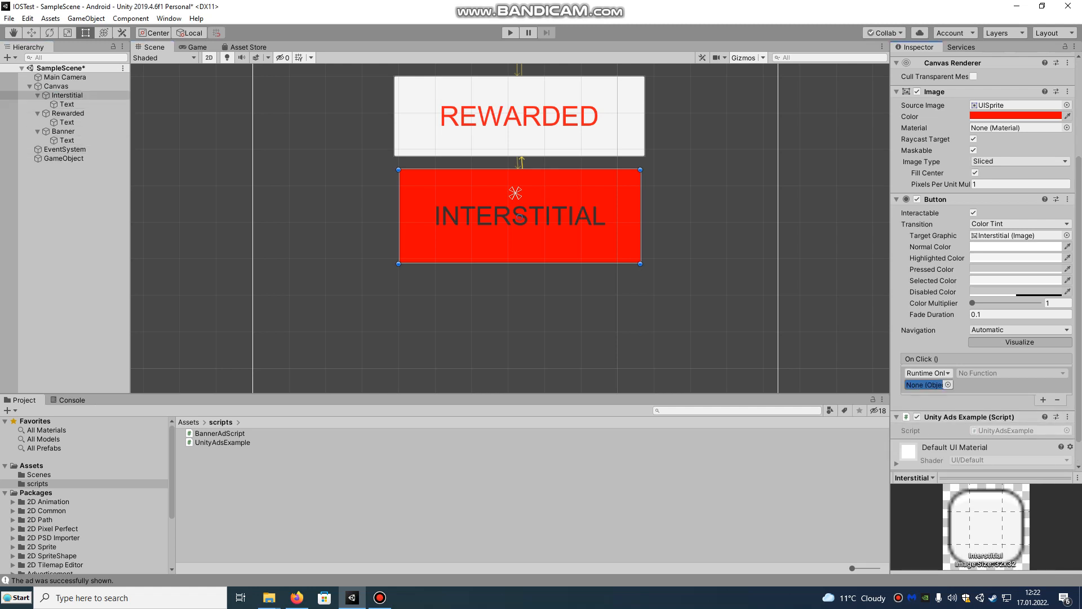
left_click(1011, 373)
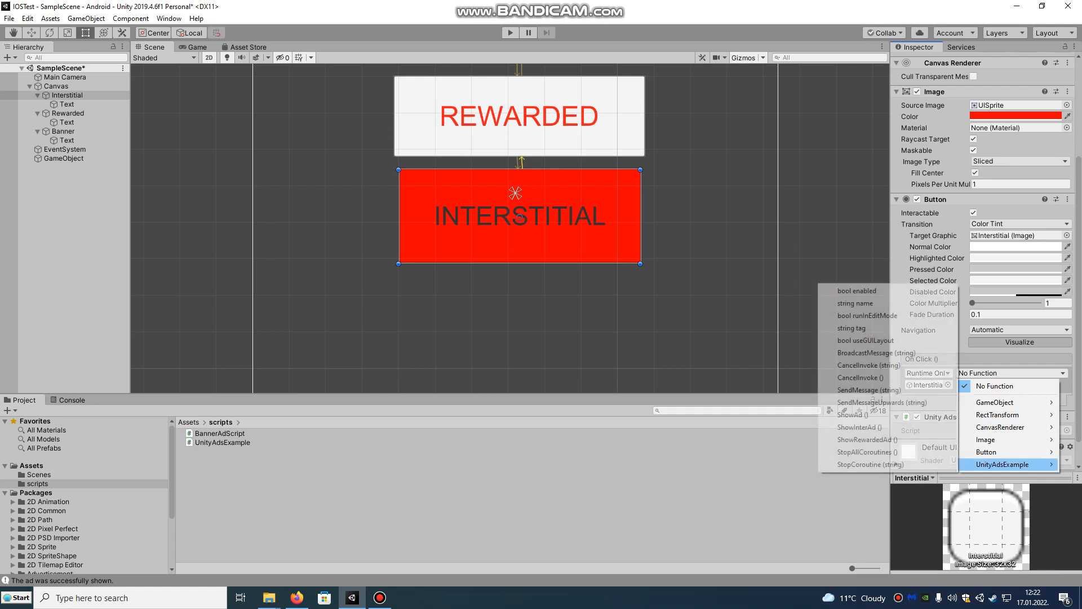
mouse_move(858, 427)
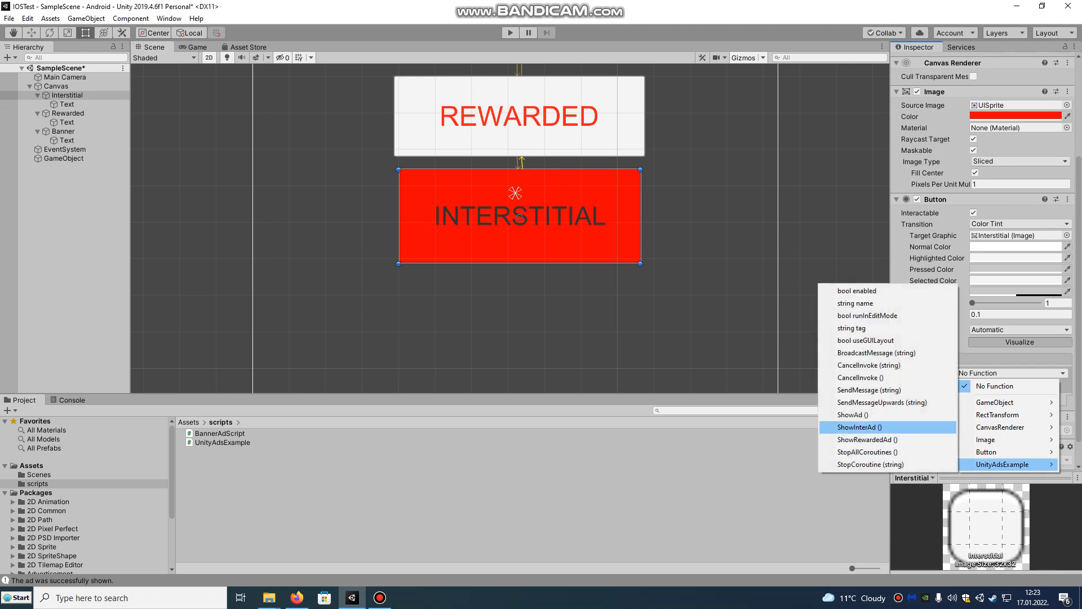
left_click(858, 426)
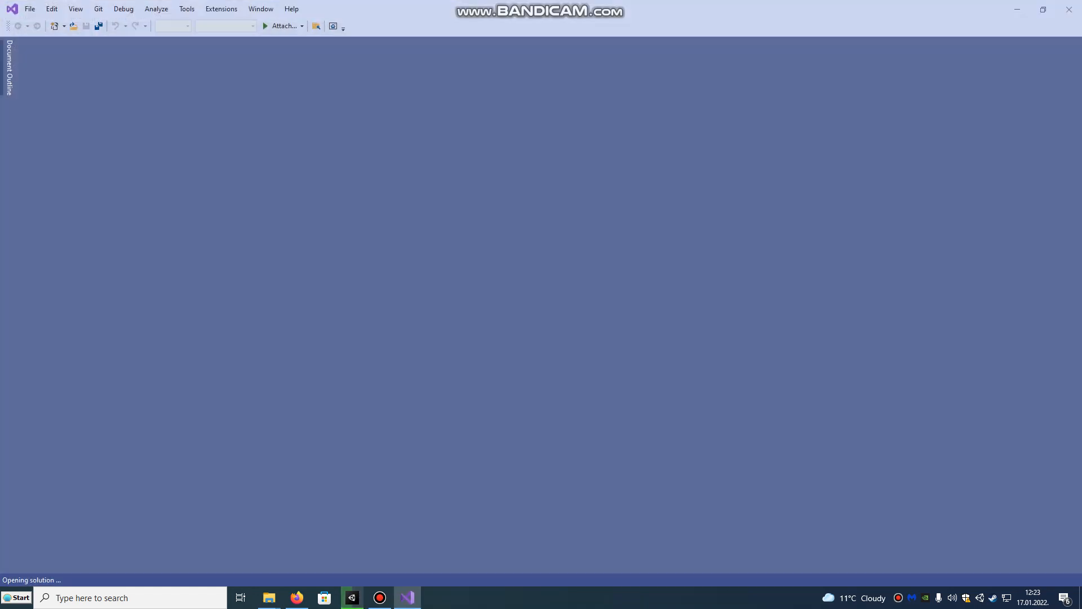
mouse_move(297, 597)
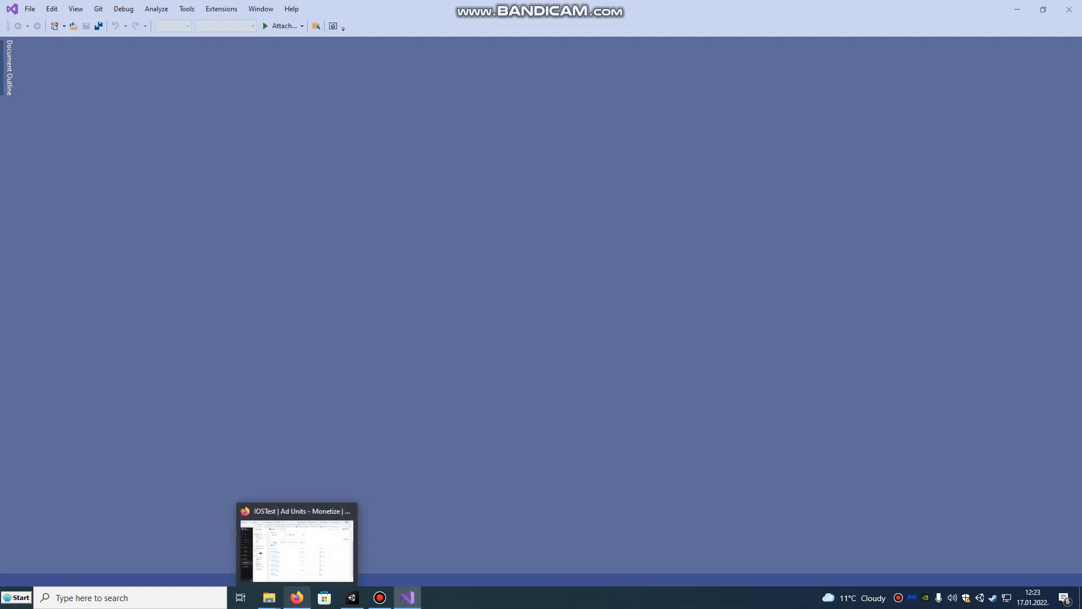
Open UnityAdsExample.cs in Visual Studio and select the game ID in Initialize
left_click(406, 597)
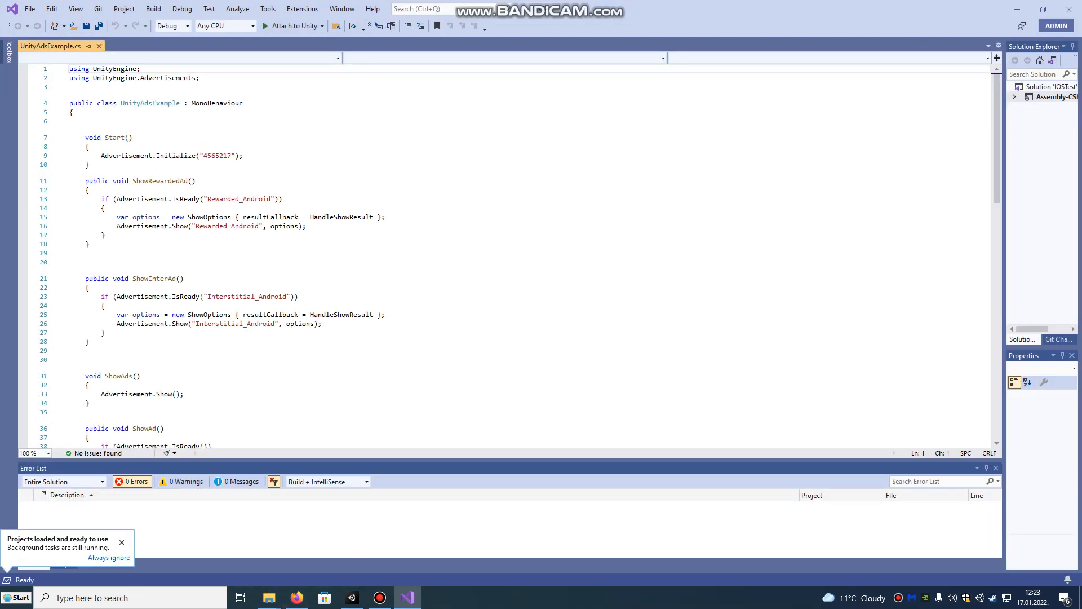
left_click(204, 155)
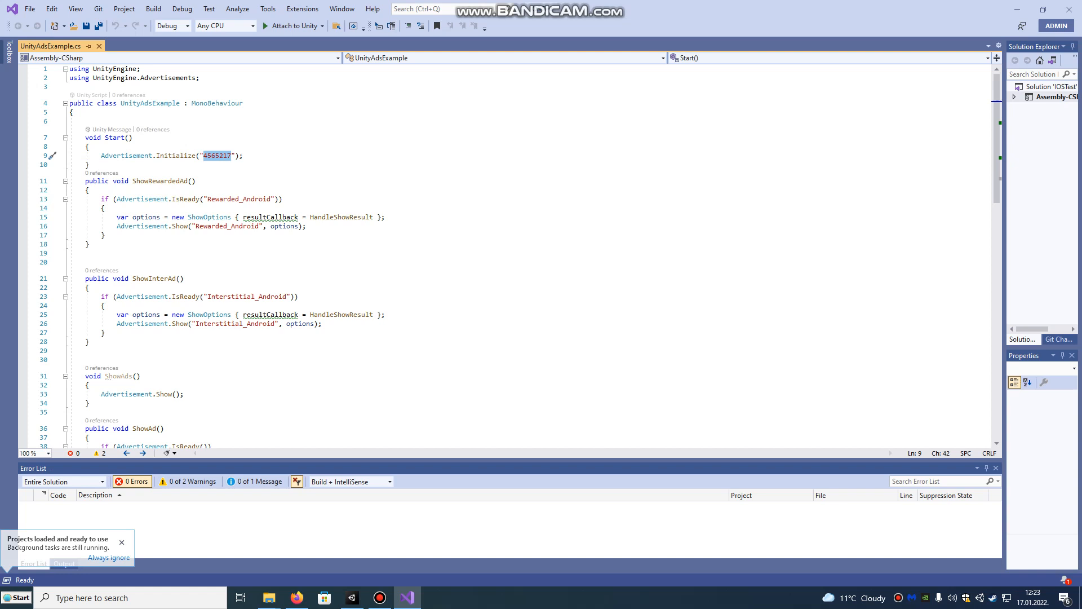
left_click(204, 155)
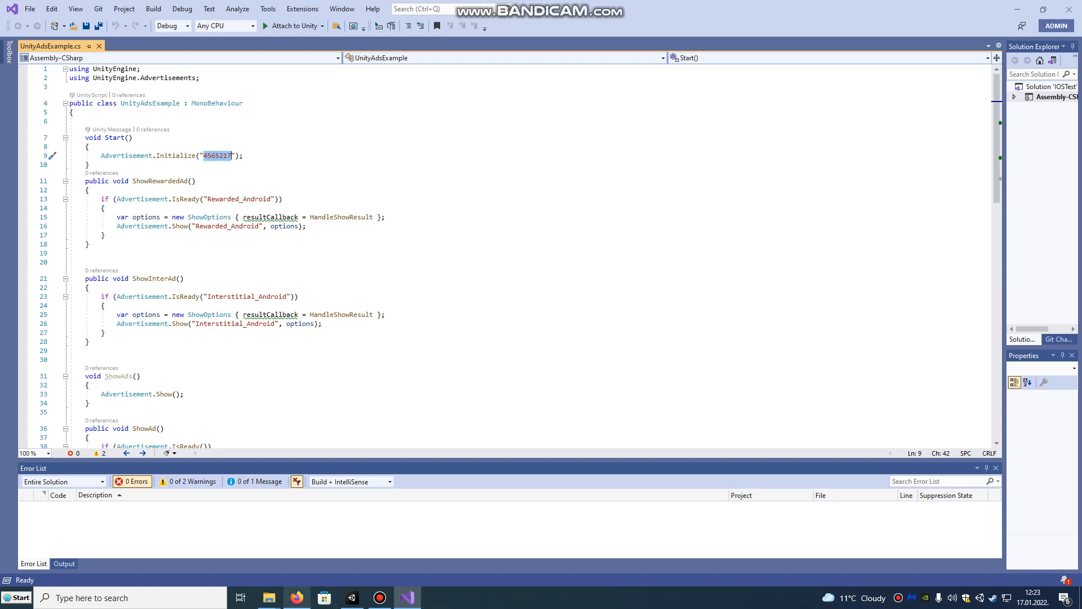
left_click(296, 597)
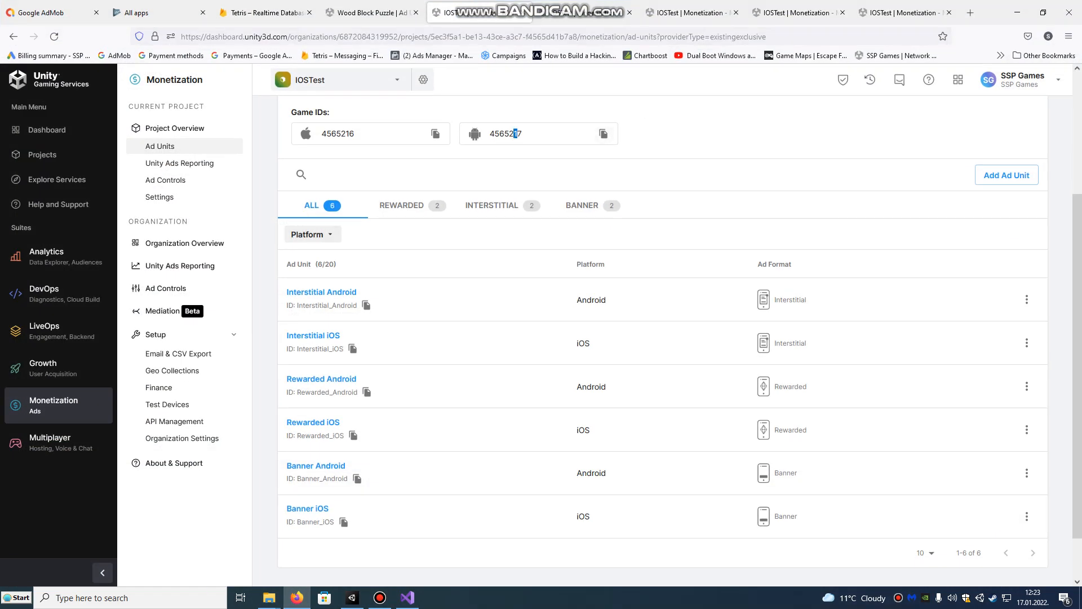
Copy the dashboard's Android game ID and replace the Initialize game ID with 4565217
left_click(602, 133)
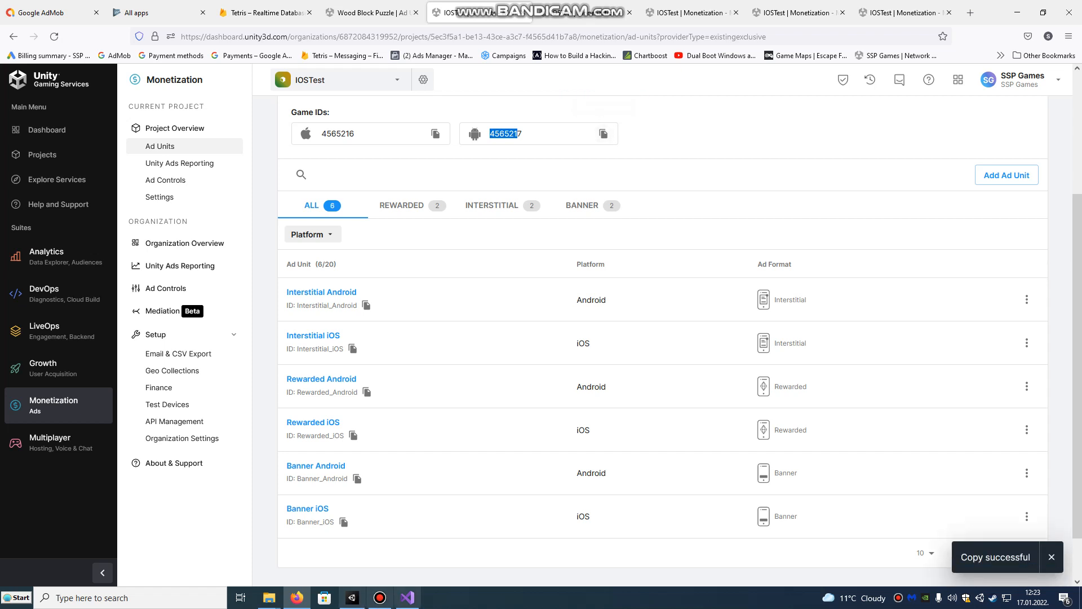
left_click(407, 597)
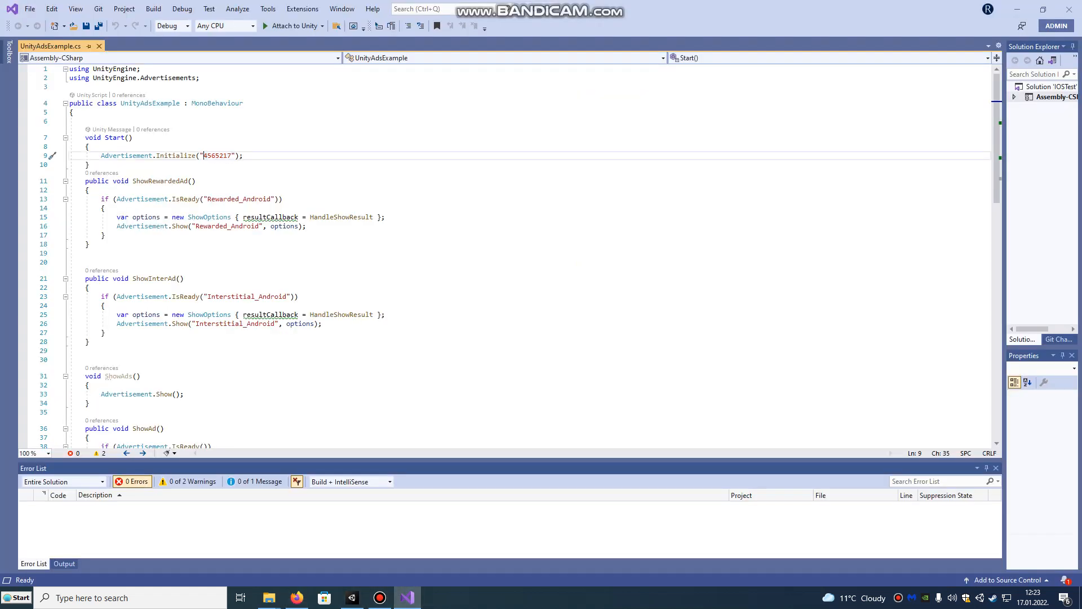
double_click(216, 155)
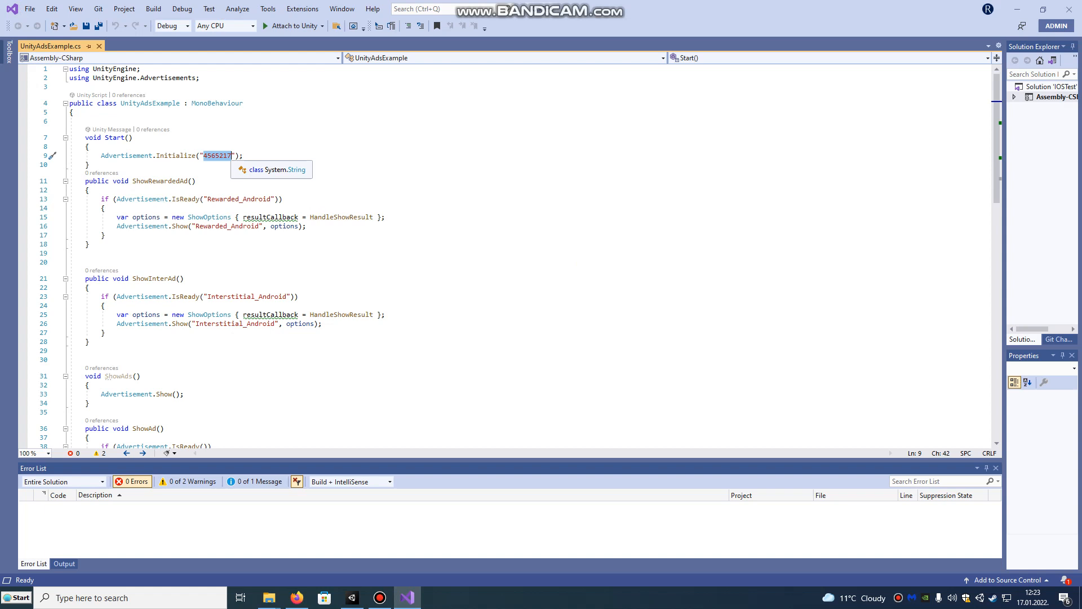
key("Backspace")
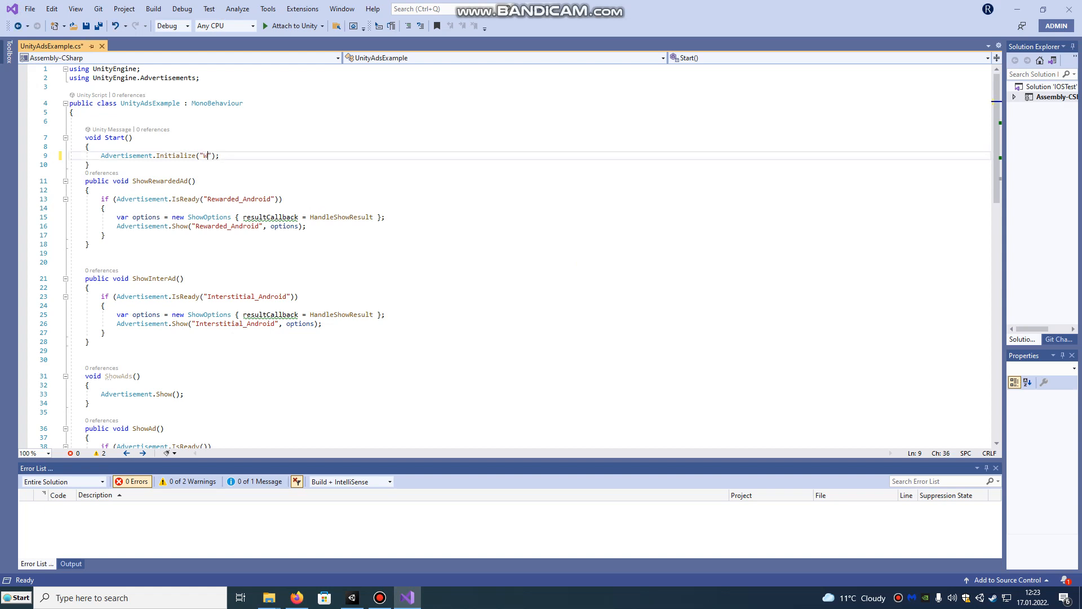
type("OUR IP ID")
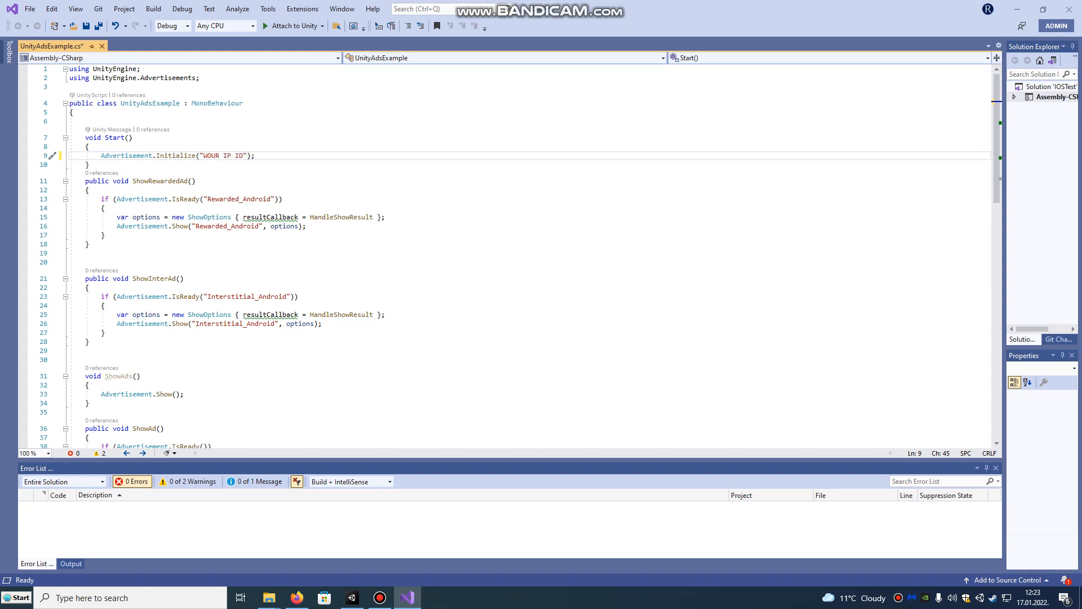
double_click(218, 156)
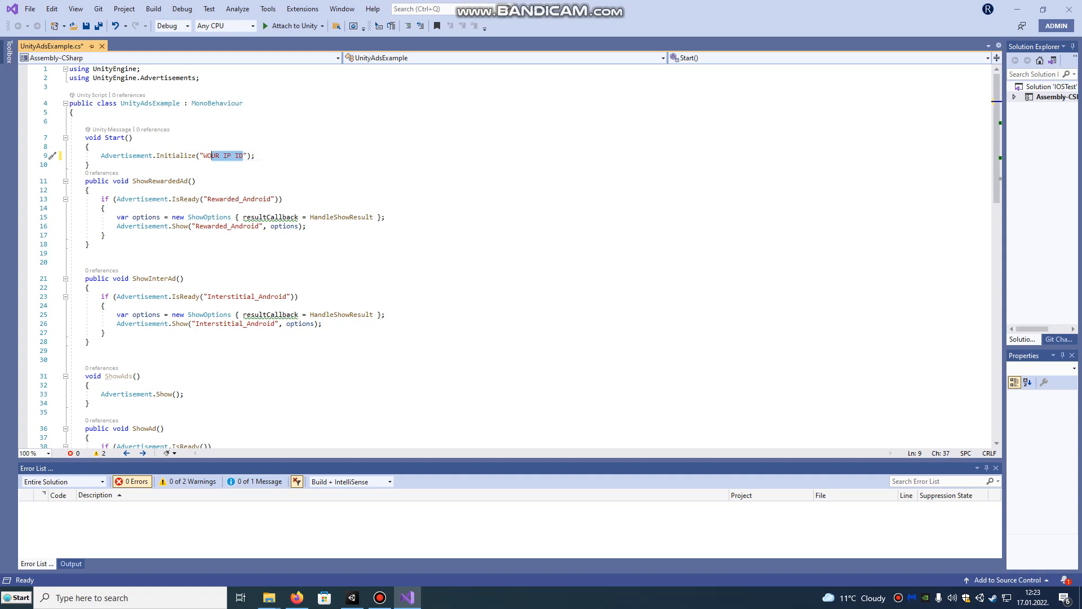
type("456521")
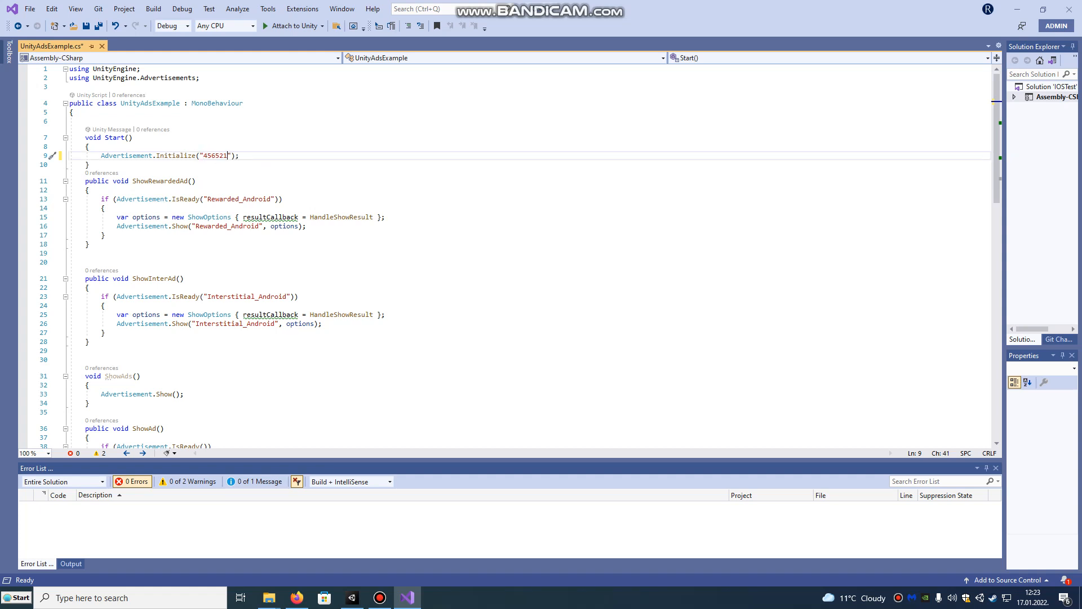
type("7")
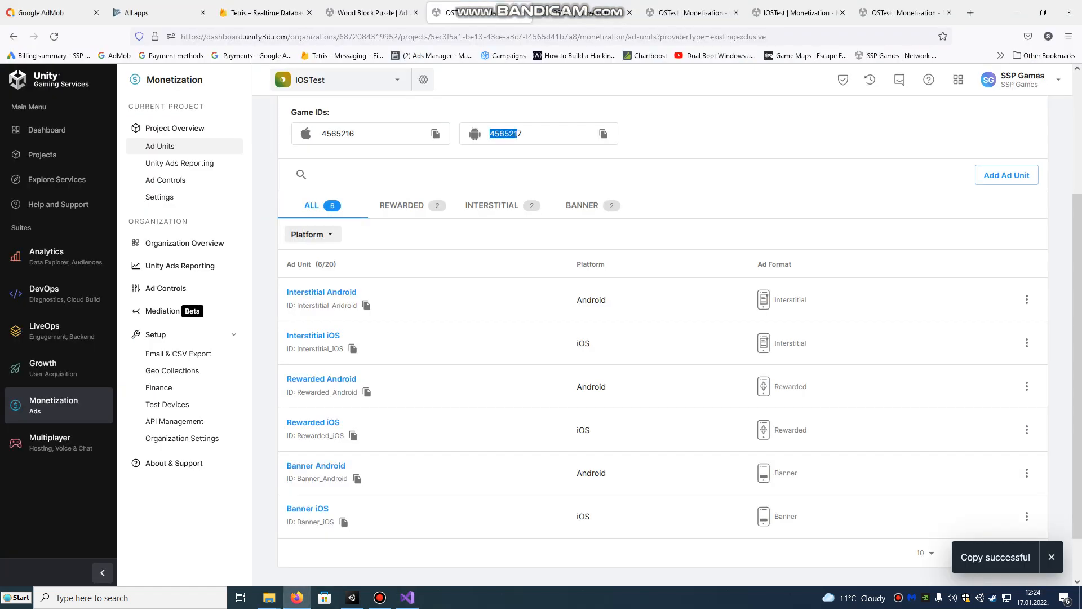
mouse_move(367, 305)
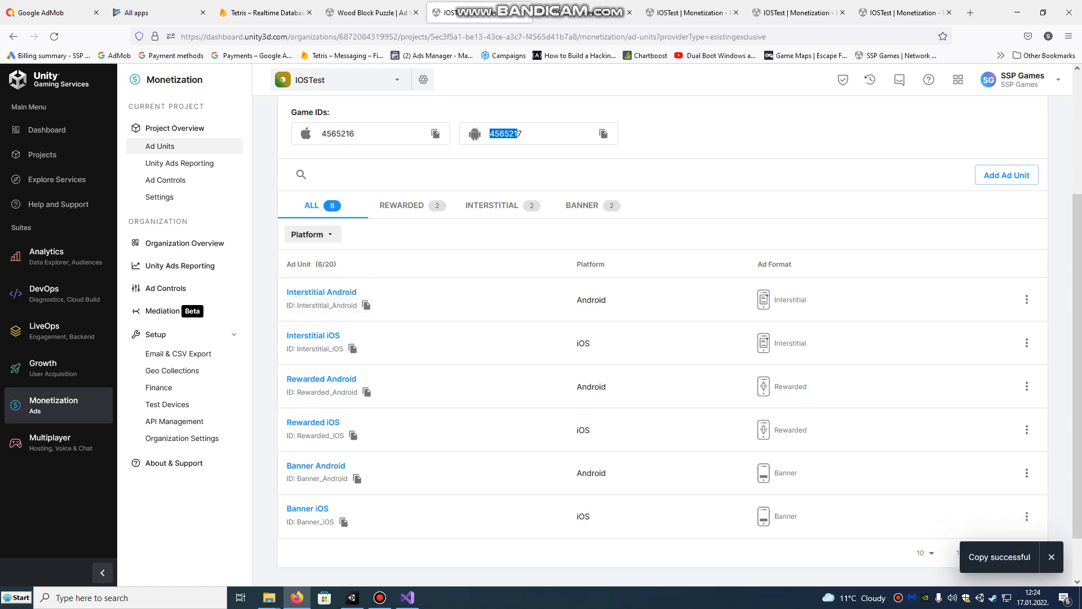
left_click(406, 598)
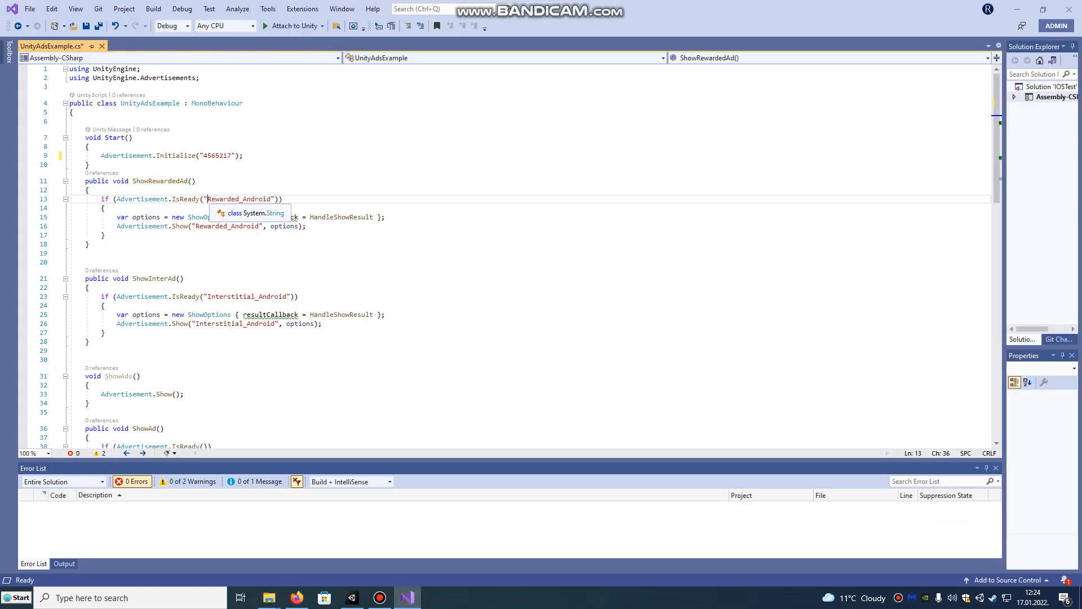
double_click(239, 199)
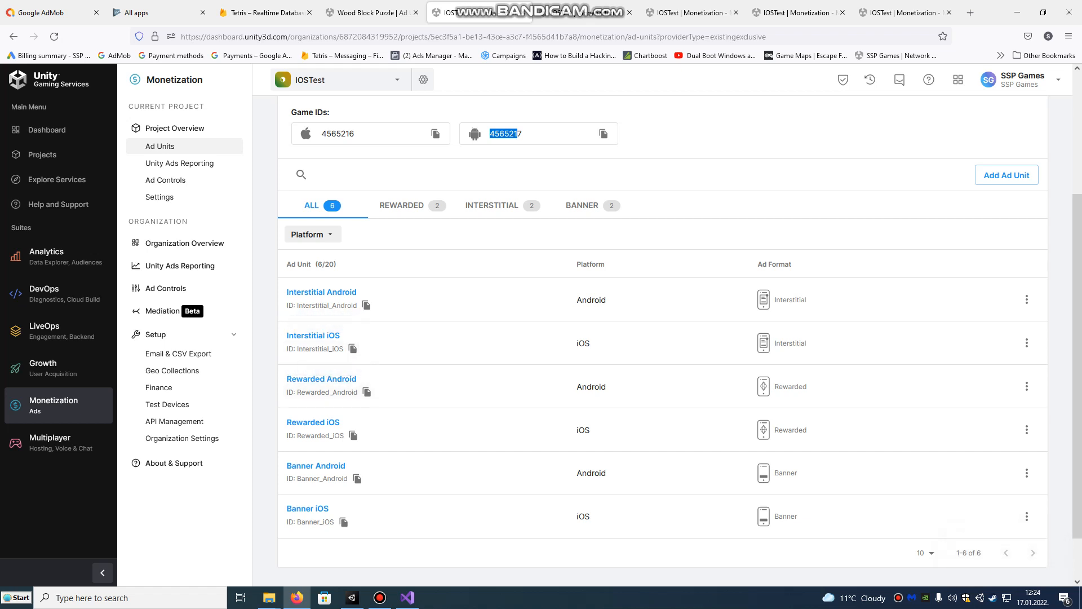
left_click(351, 597)
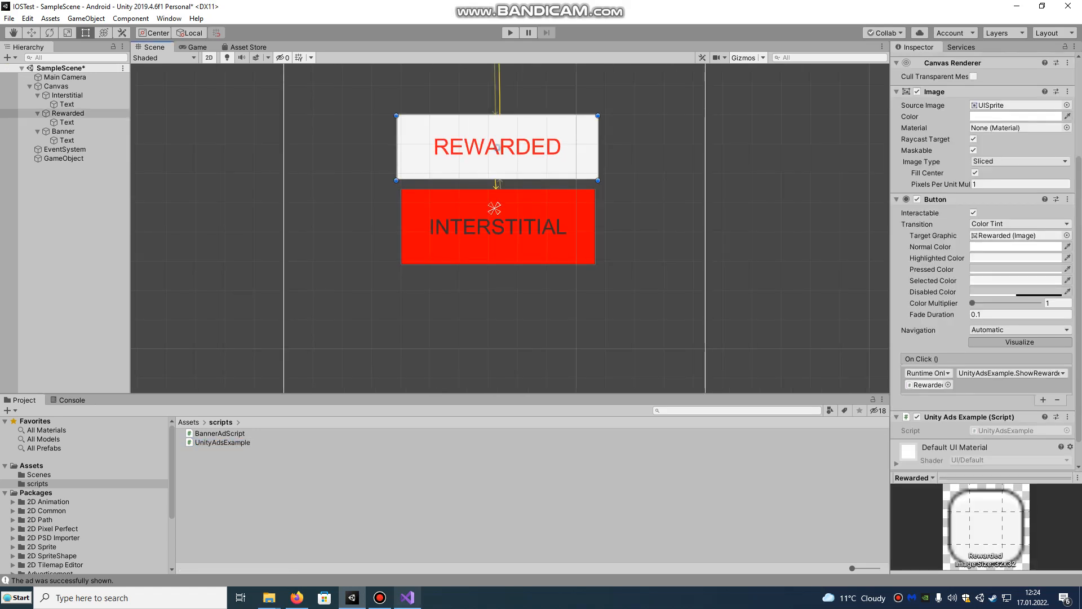
mouse_move(406, 597)
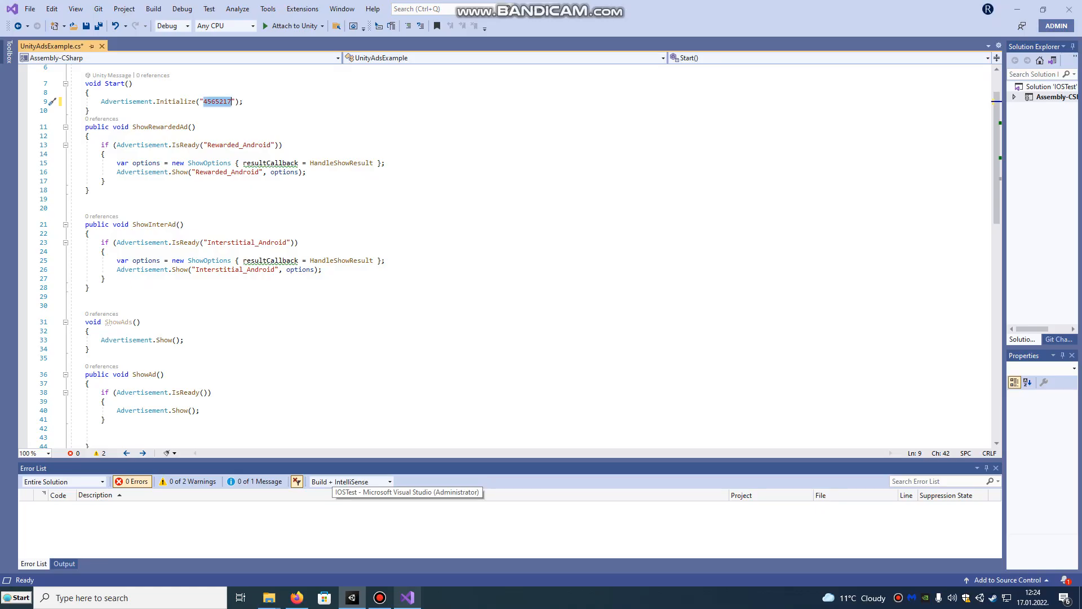
scroll("down", 3)
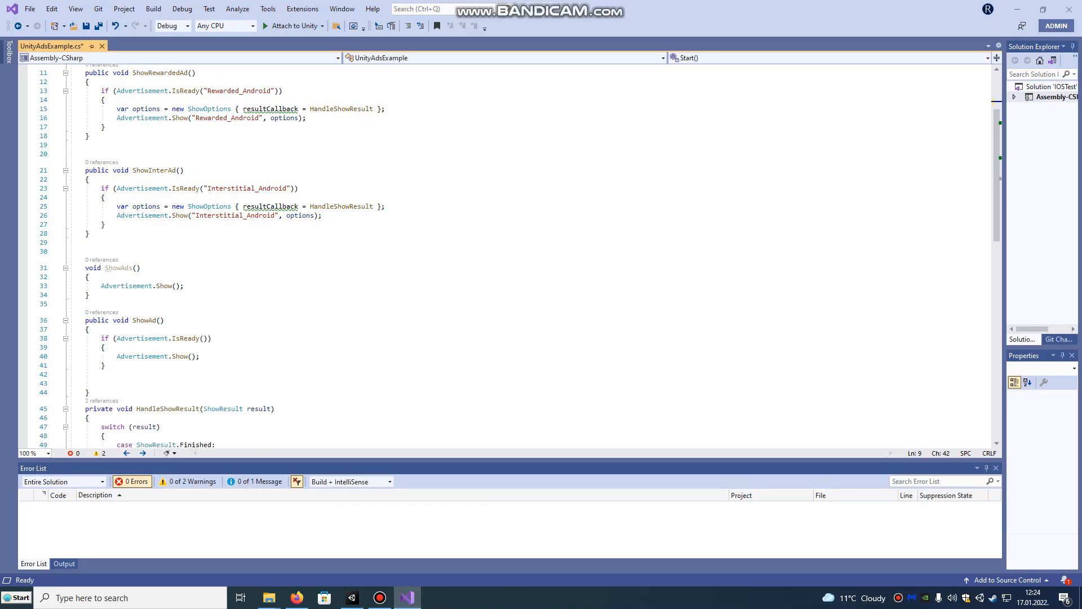
scroll("down", 3)
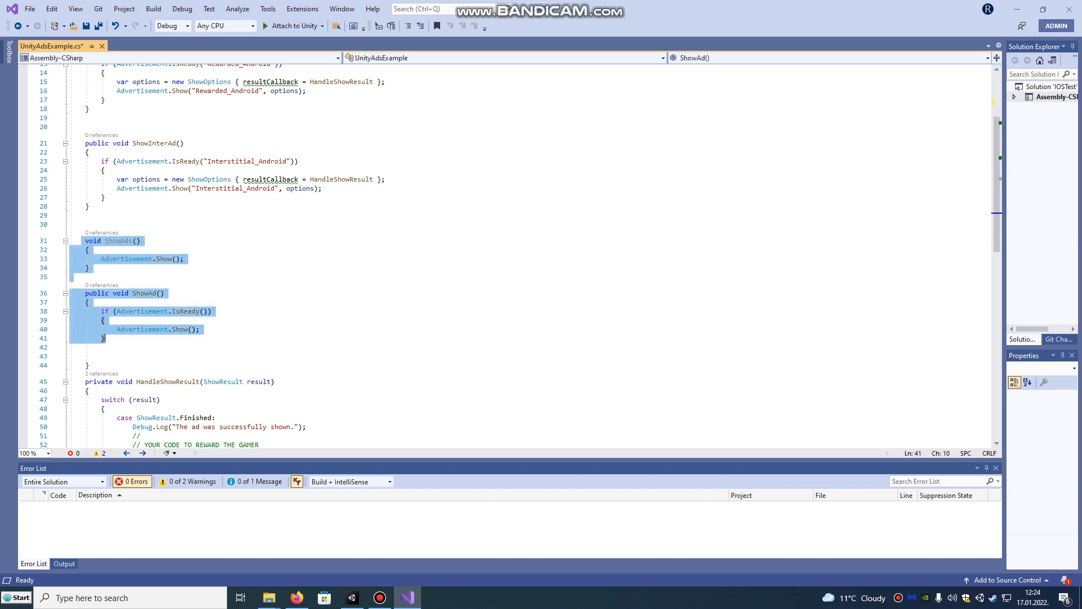
scroll("down", 3)
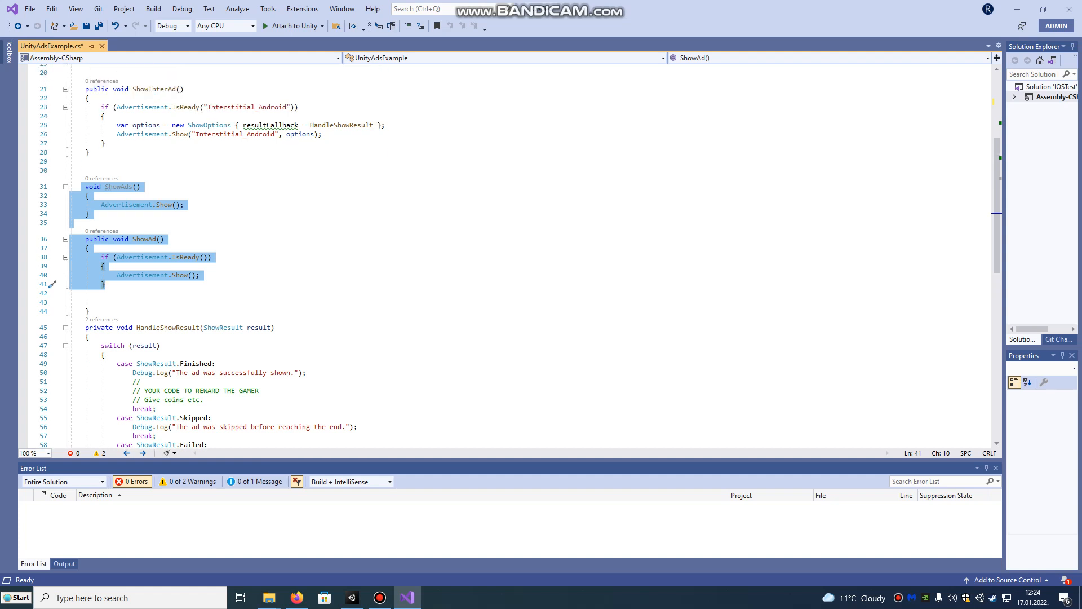
scroll("down", 3)
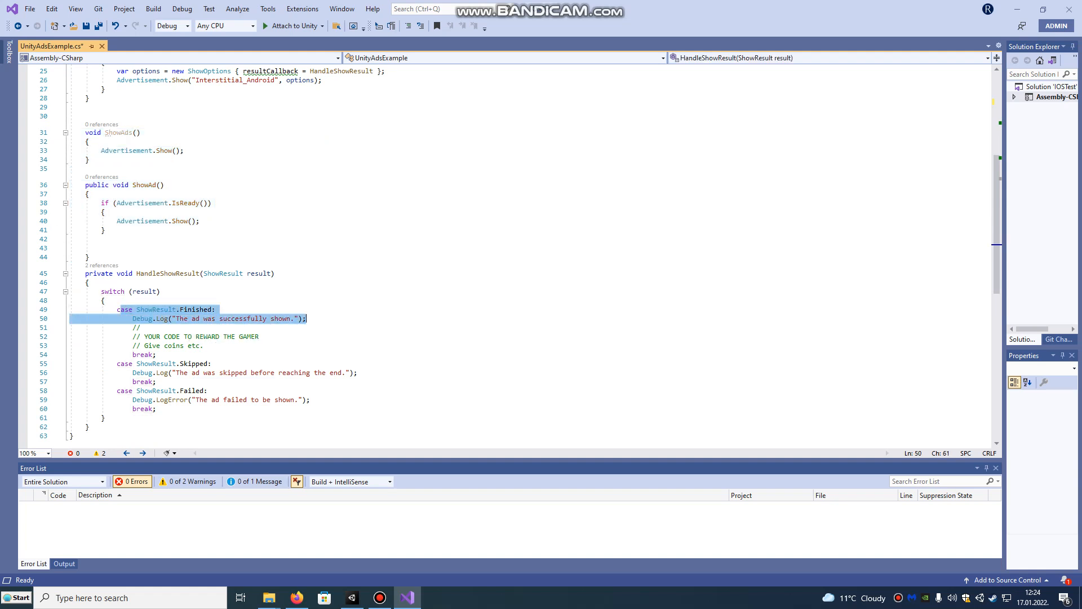
left_click(142, 336)
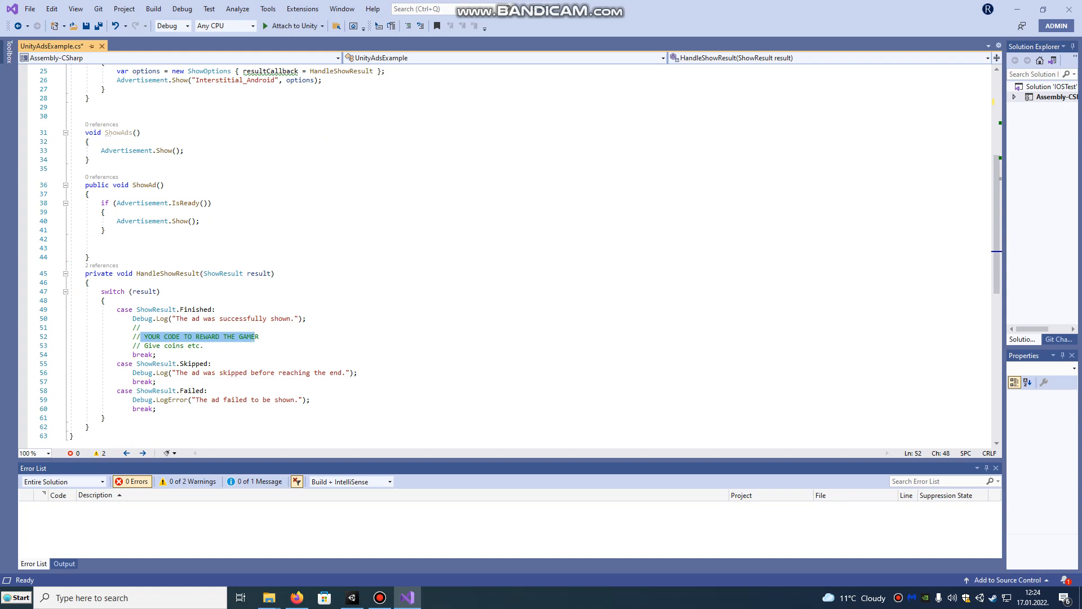
double_click(172, 345)
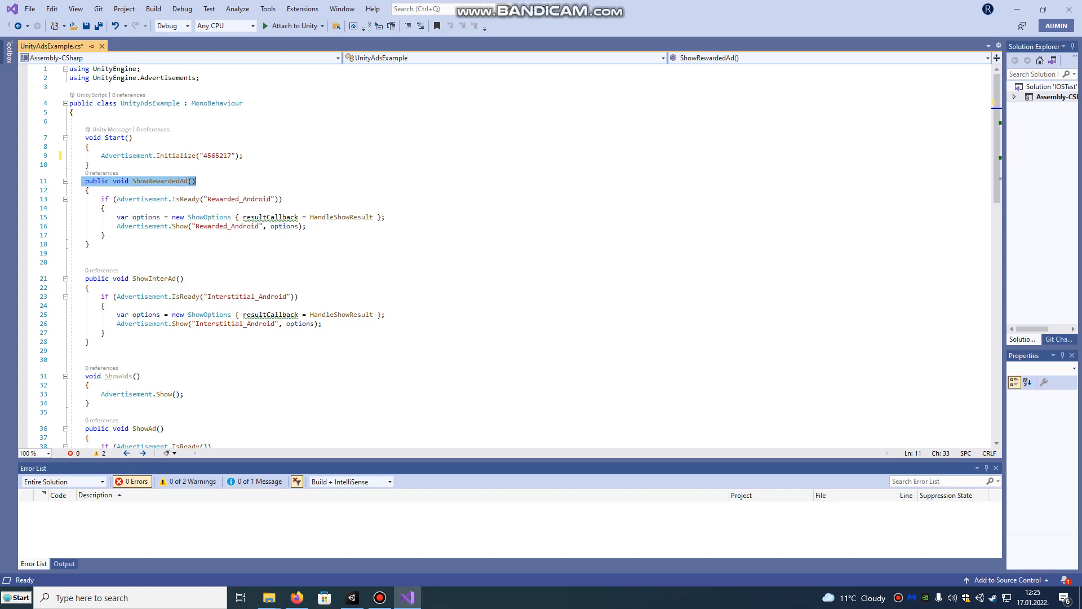
Review the rewarded and interstitial Advertisement.Show calls, then select the Rewarded button in Unity
double_click(141, 225)
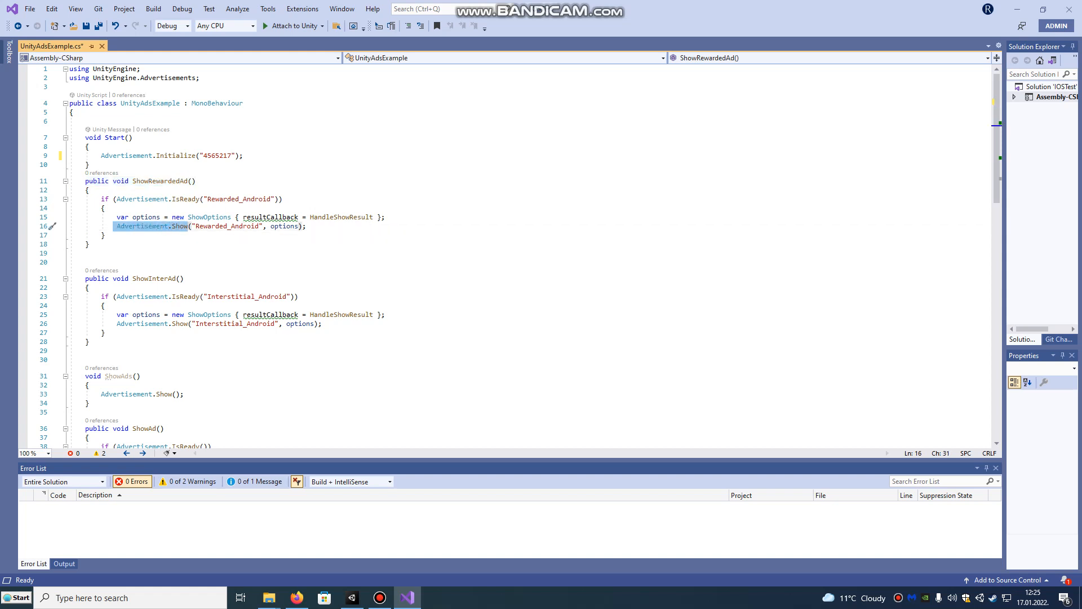
left_click(308, 225)
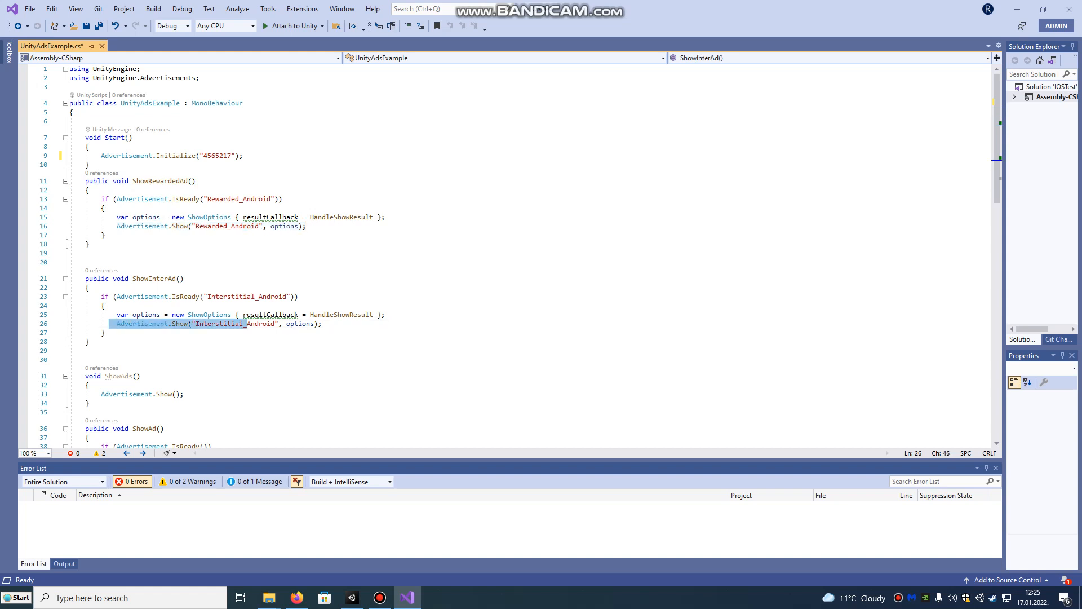
scroll("down", 3)
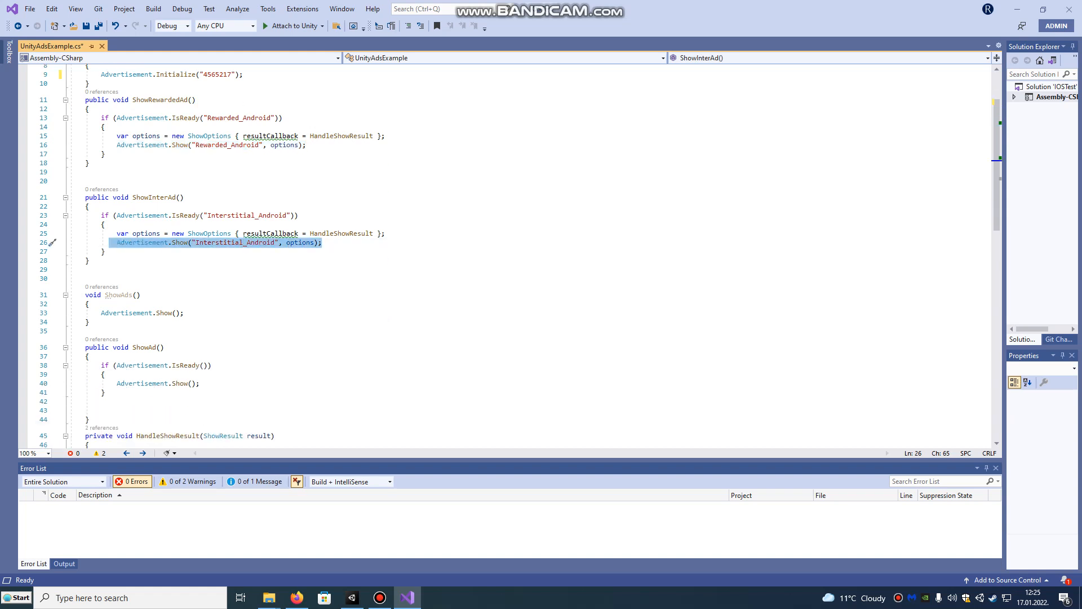
left_click(85, 346)
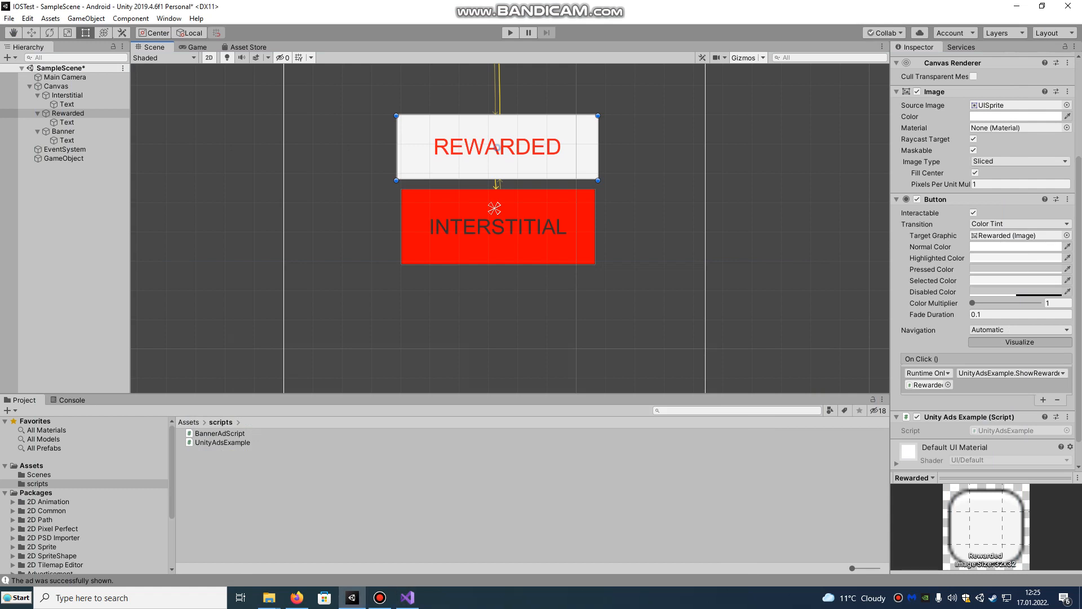
Open BannerAdScript.cs and review its game ID and Banner_Android placement ID values
left_click(218, 433)
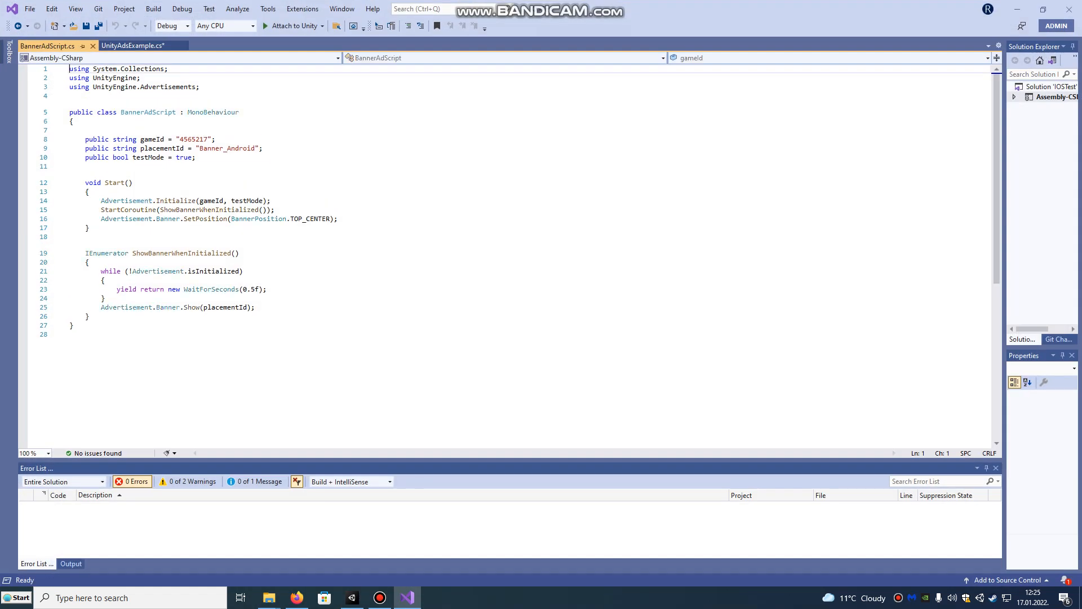
double_click(194, 139)
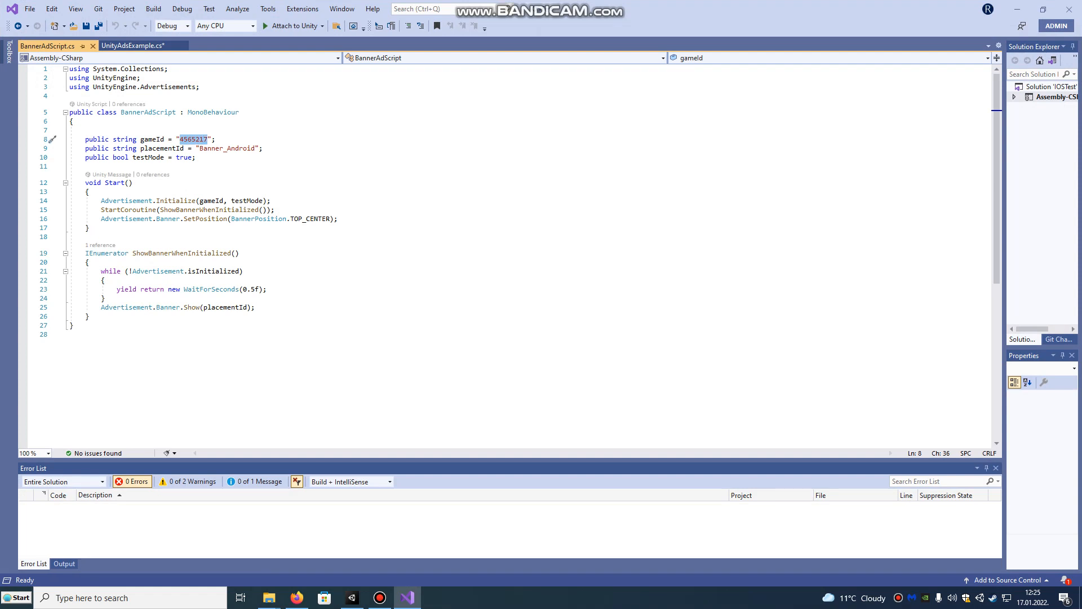
double_click(226, 147)
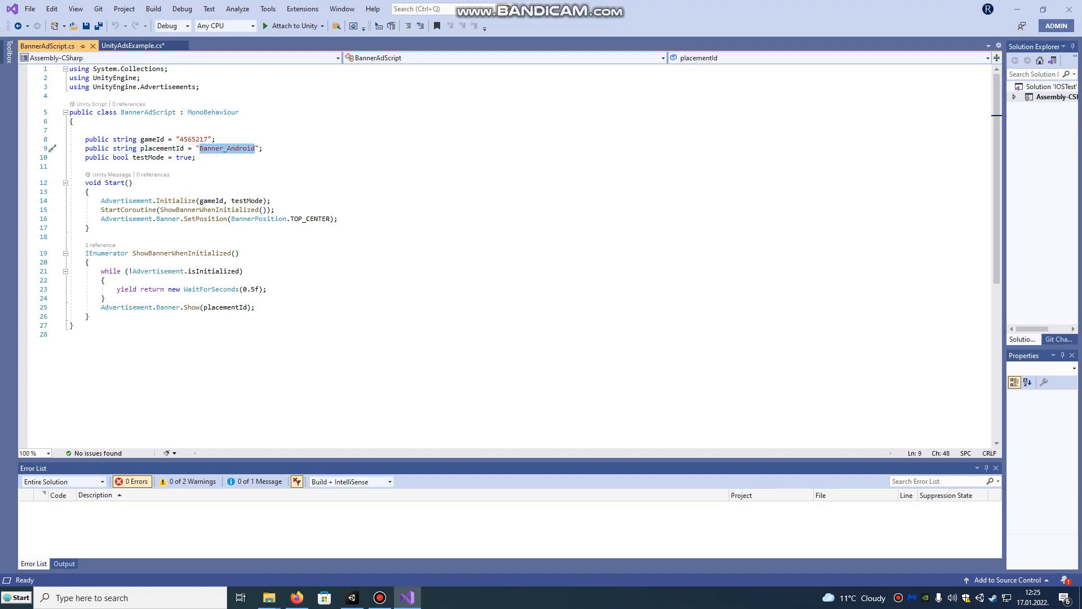
left_click(296, 597)
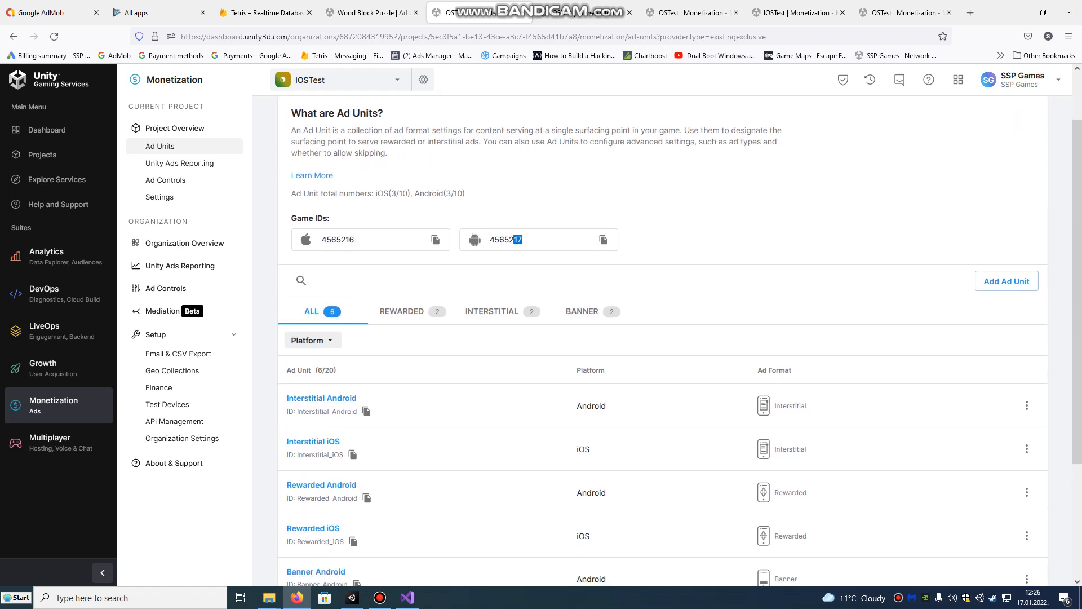
Copy the Banner Android ID and change the banner position to BOTTOM_CENTER in BannerAdScript.cs, then save
scroll("down", 3)
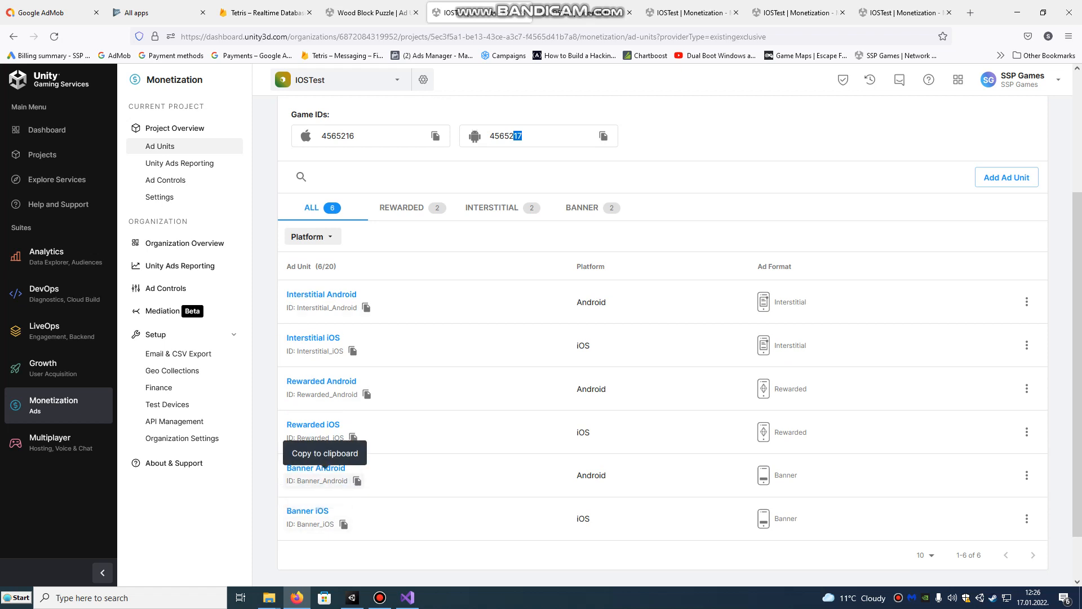
left_click(406, 597)
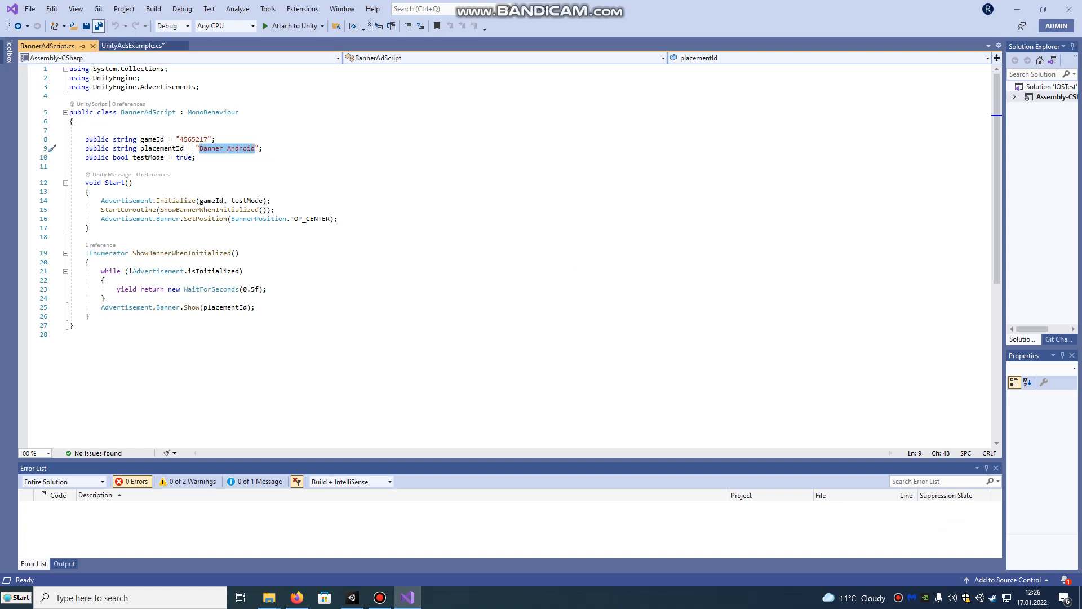
key("ctrl+s")
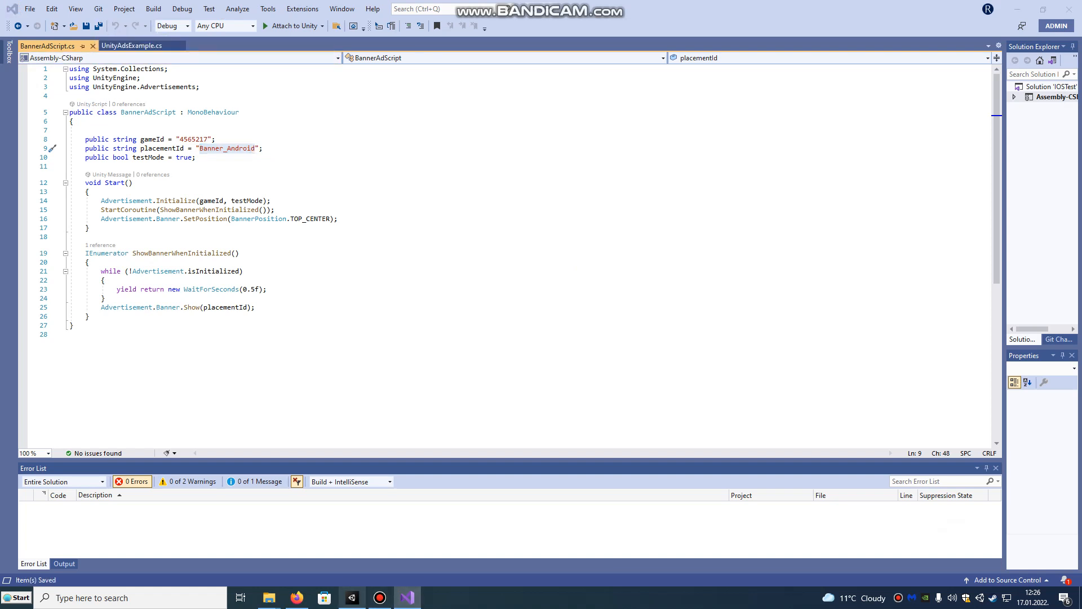
left_click(351, 597)
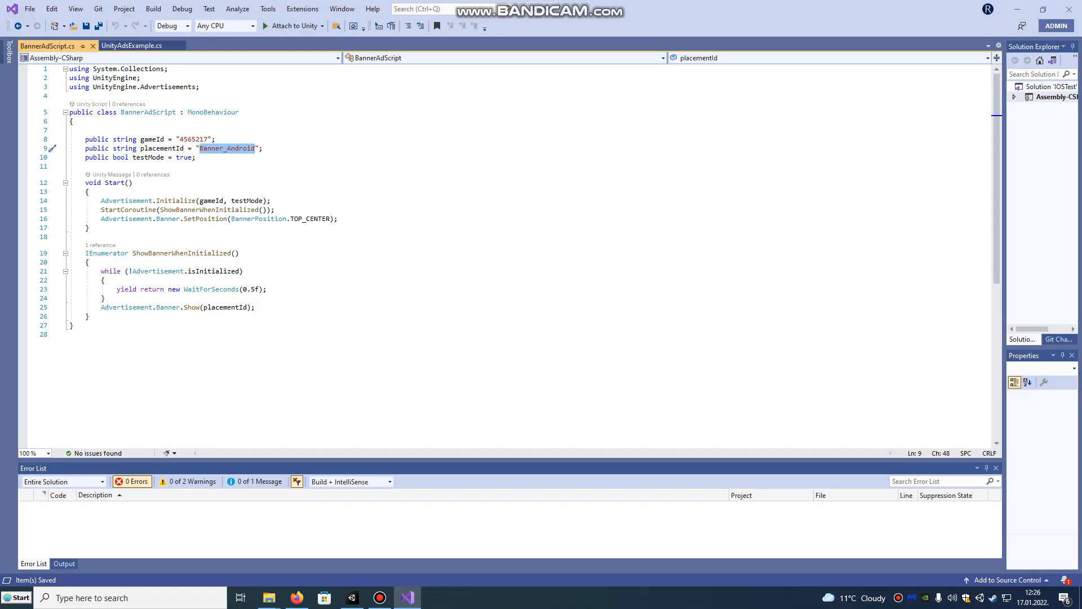
mouse_move(308, 218)
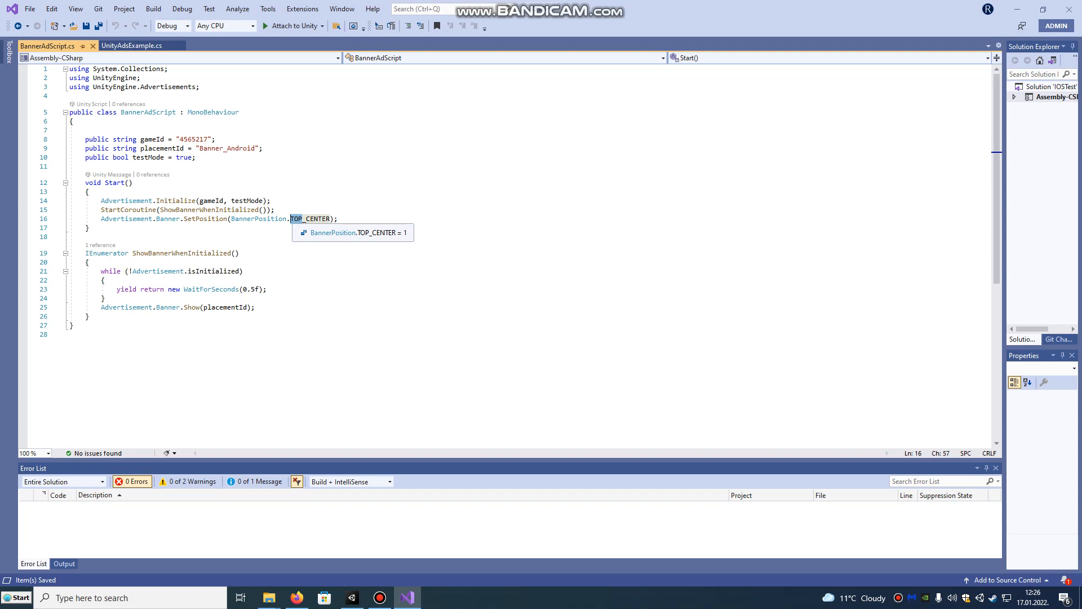
type("BOTTOM")
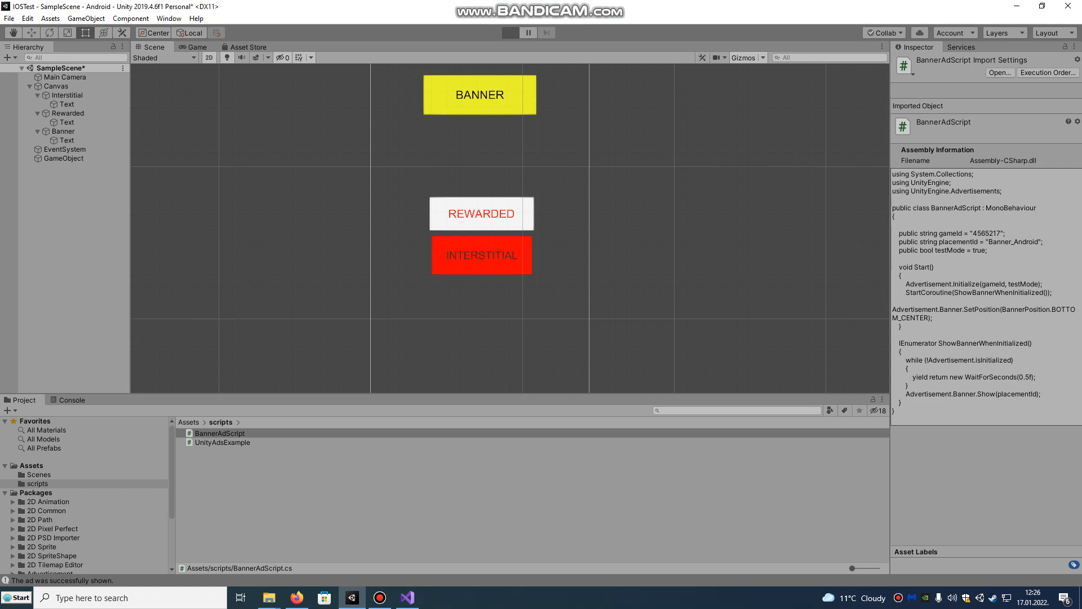
Test-run the scene, select the Interstitial button, and replay it in the Game view
left_click(510, 32)
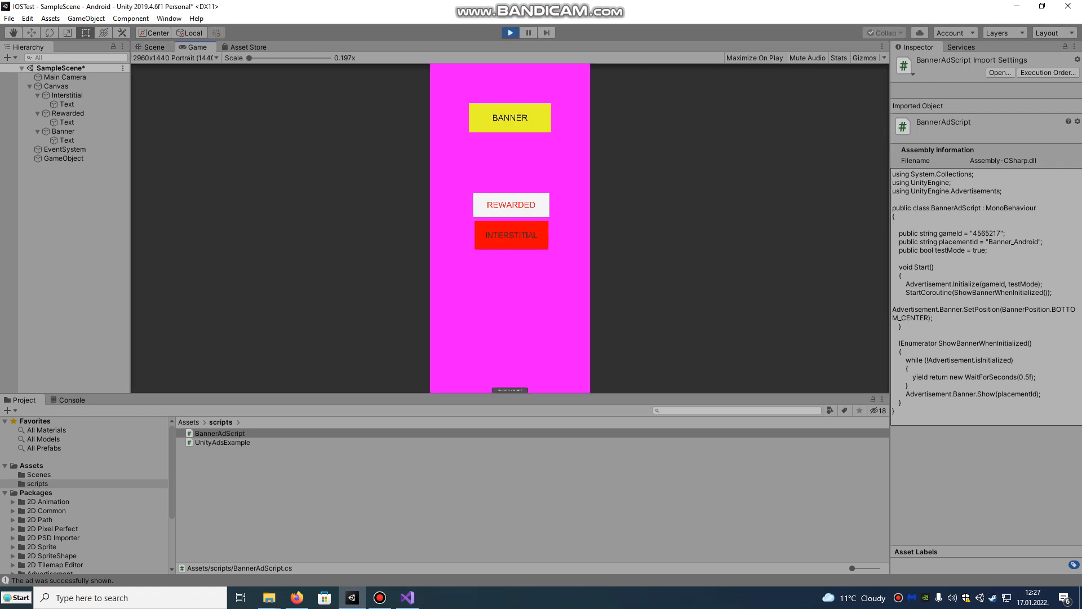
left_click(218, 433)
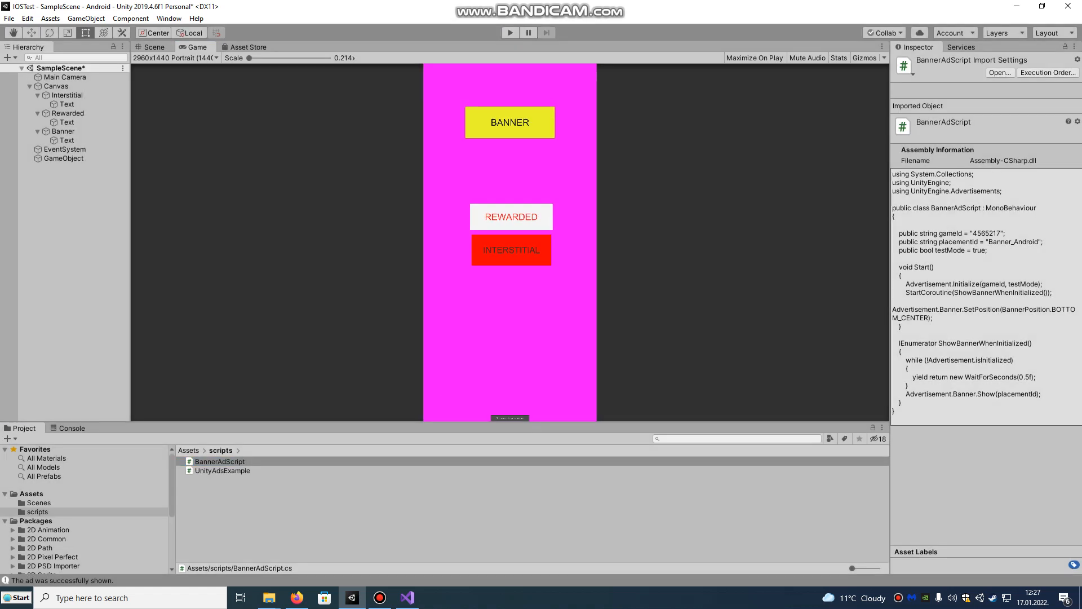
left_click(67, 95)
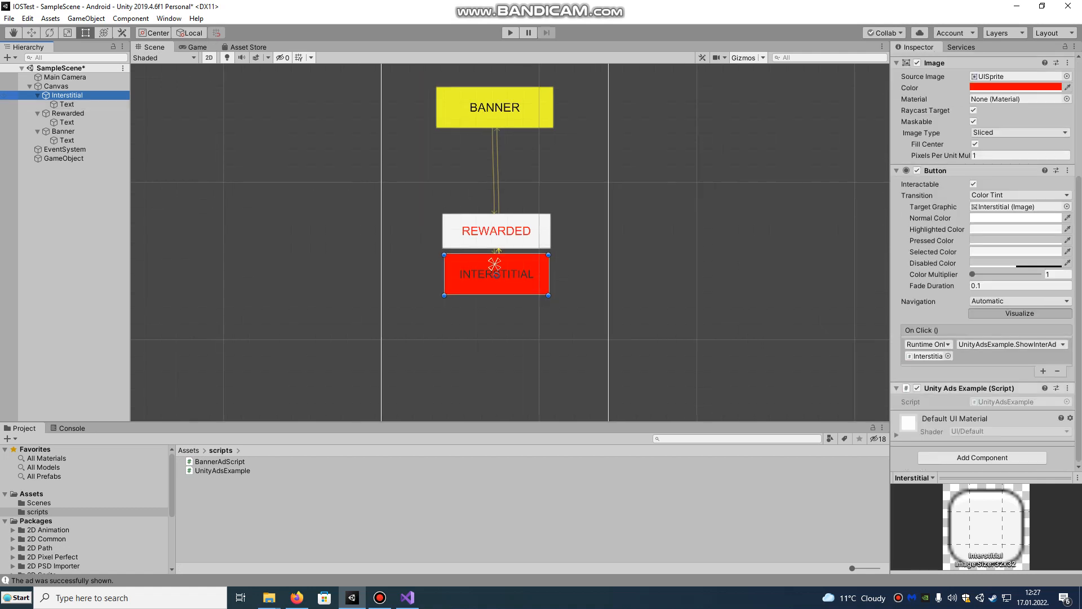
left_click(68, 113)
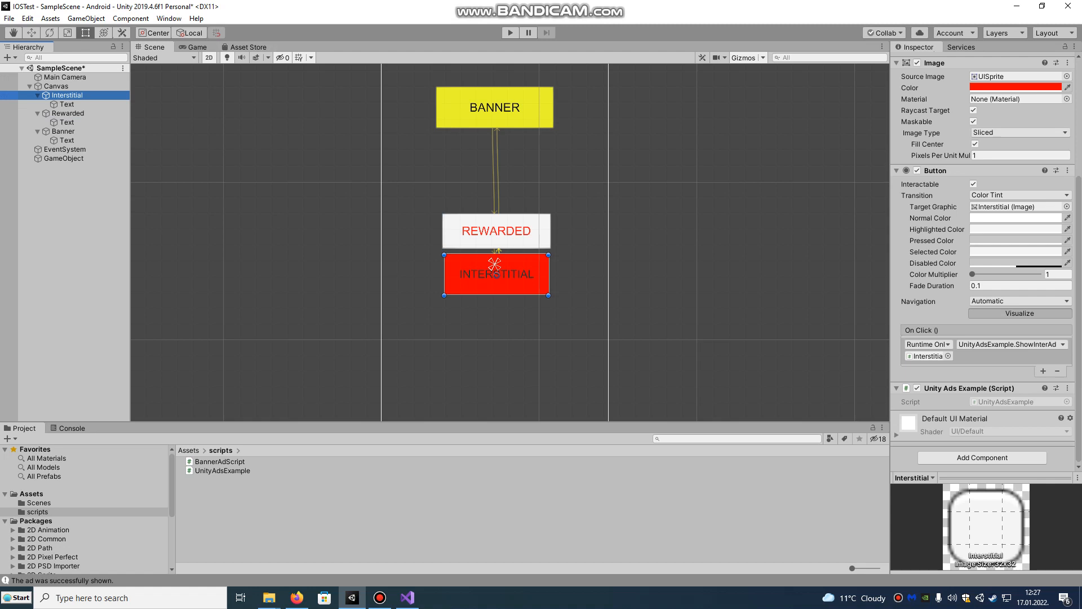
left_click(196, 46)
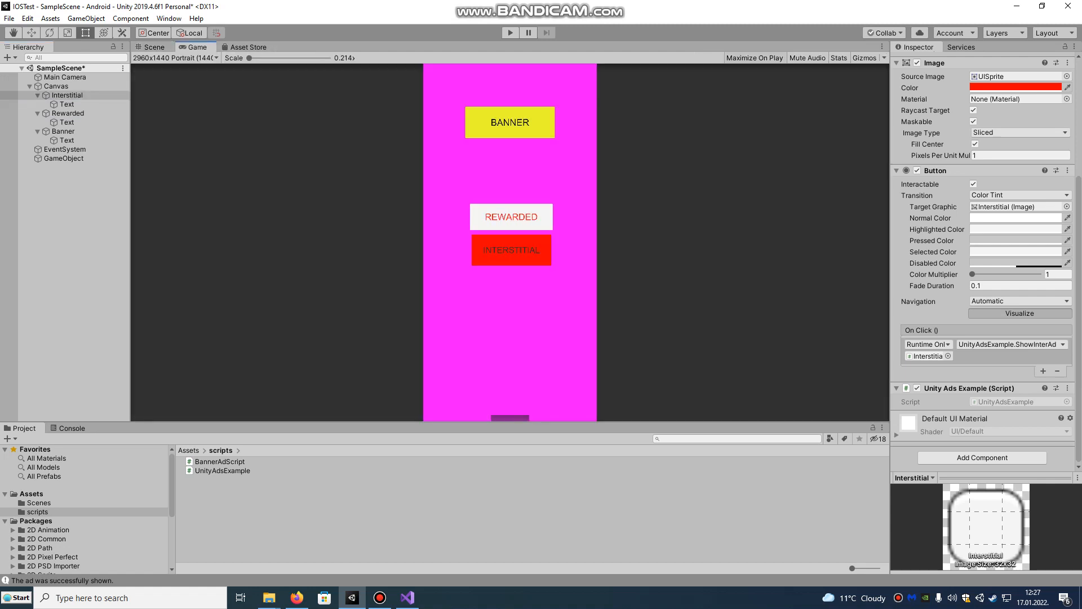
left_click(510, 33)
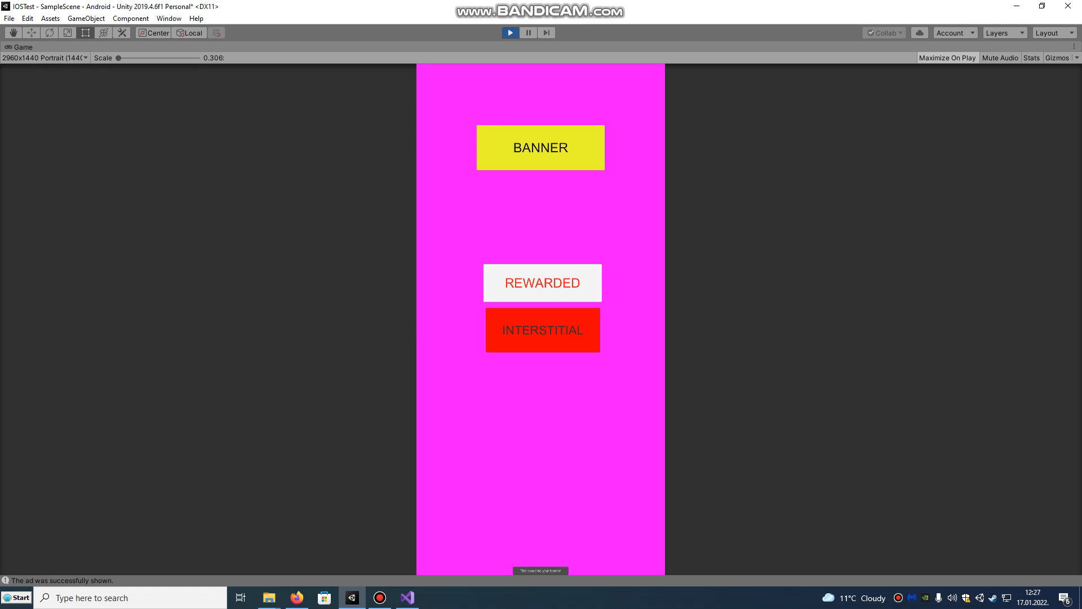
Trigger and dismiss the Interstitial test ad, then preview the UnityAdsExample script's code
left_click(542, 330)
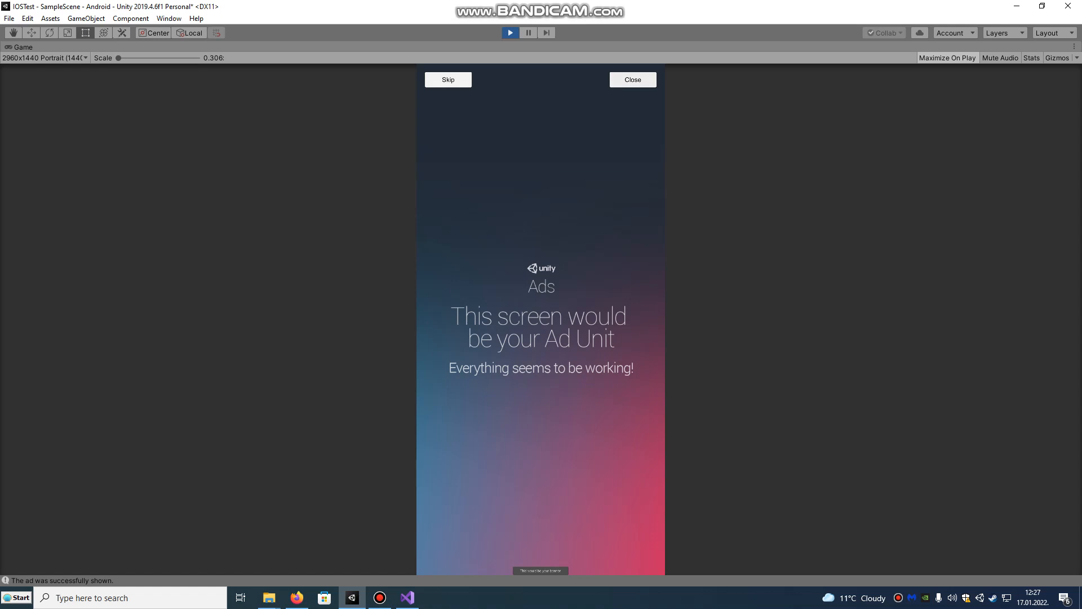
left_click(630, 80)
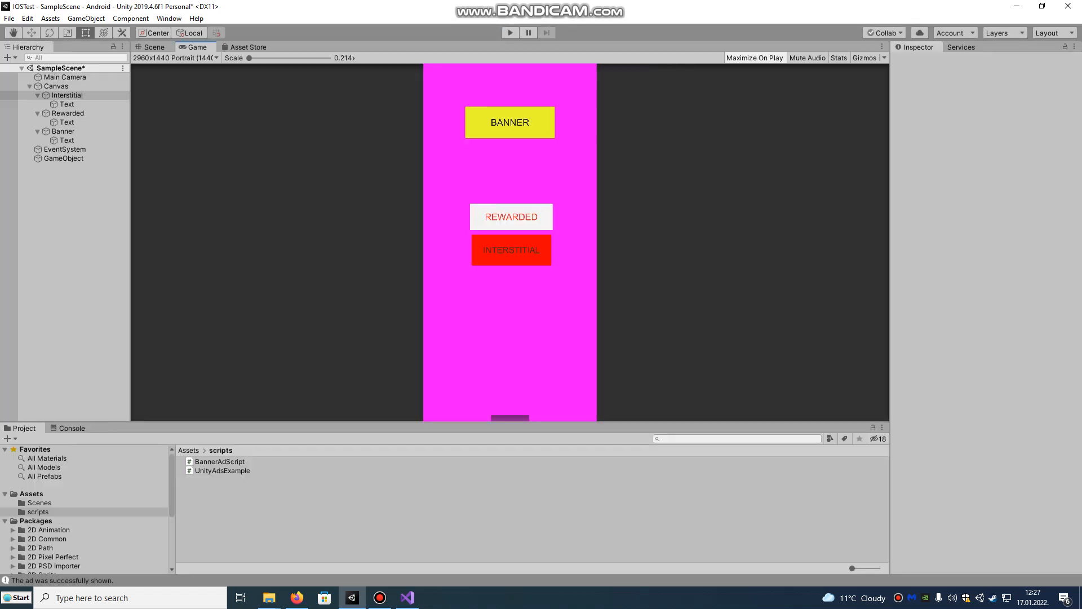
left_click(222, 471)
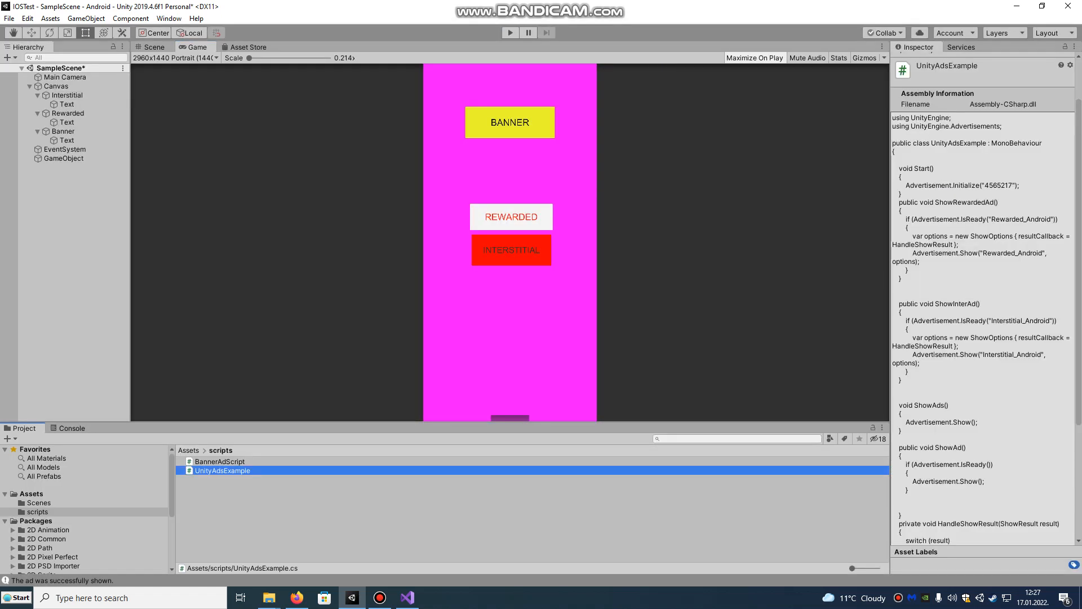